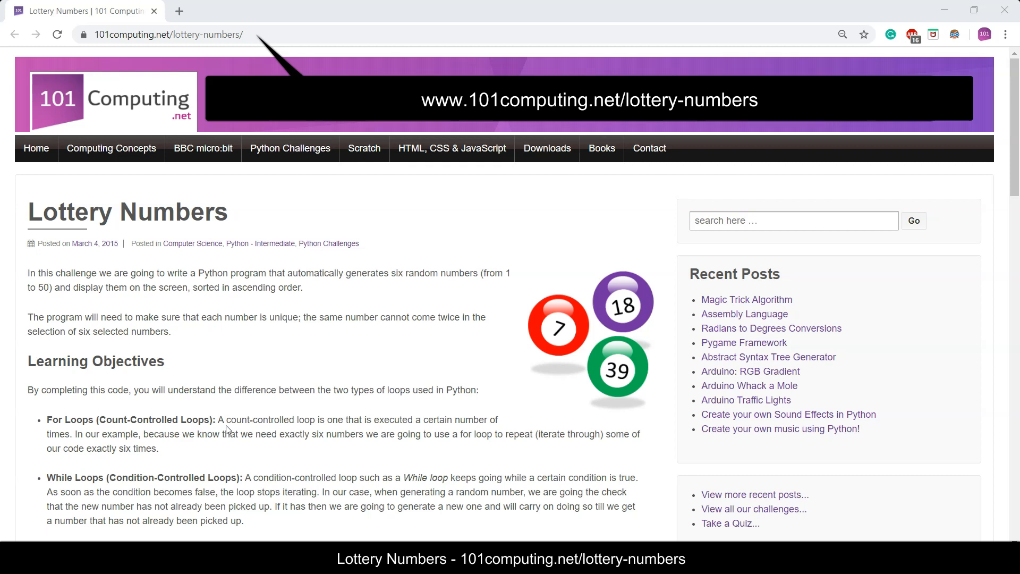
# - Scroll the Lottery Numbers page down to the embedded trinket code and the 'Your Challenge' section
pyautogui.scroll(-3)
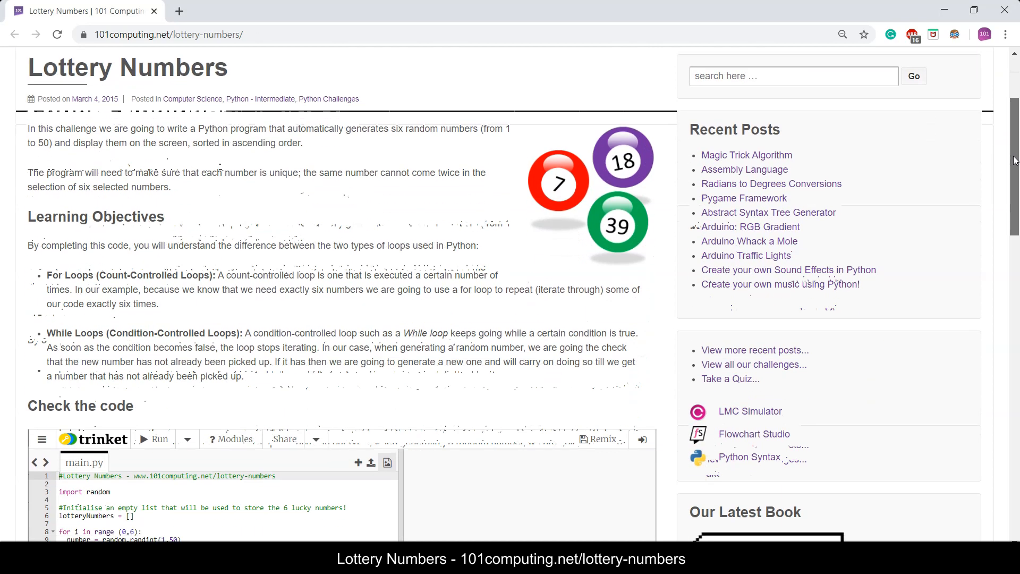
pyautogui.scroll(-3)
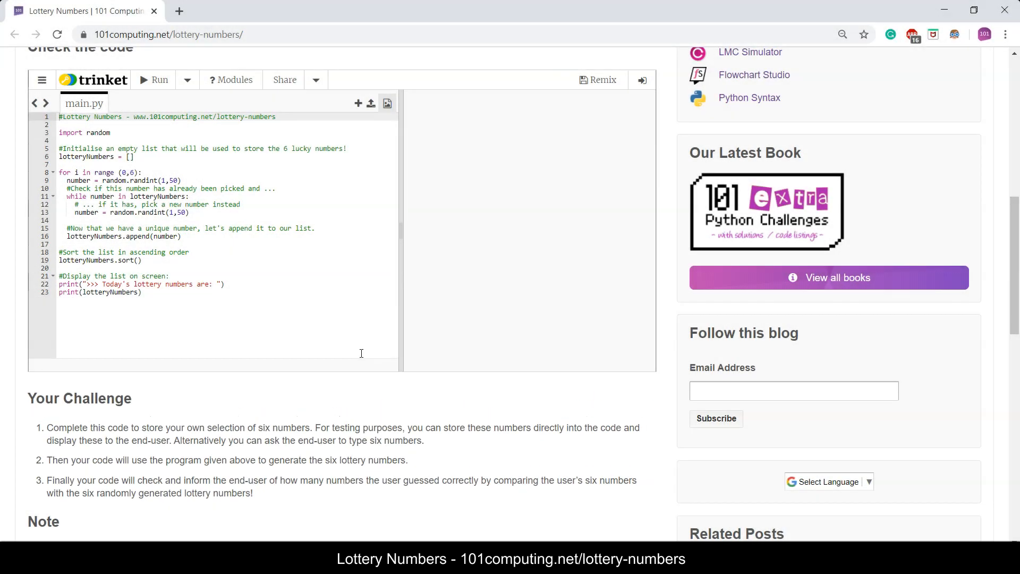
pyautogui.moveTo(525, 260)
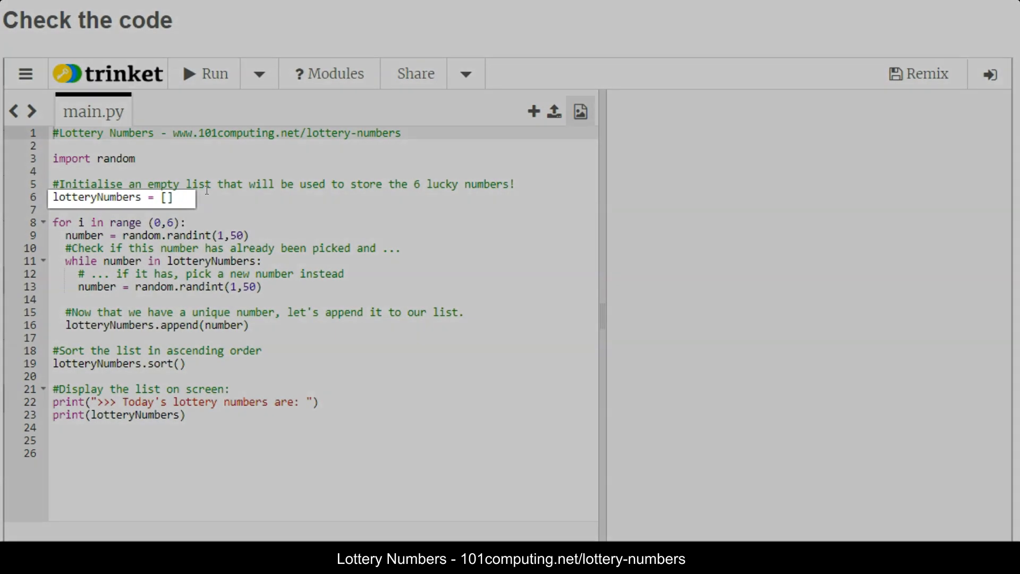
pyautogui.moveTo(208, 192)
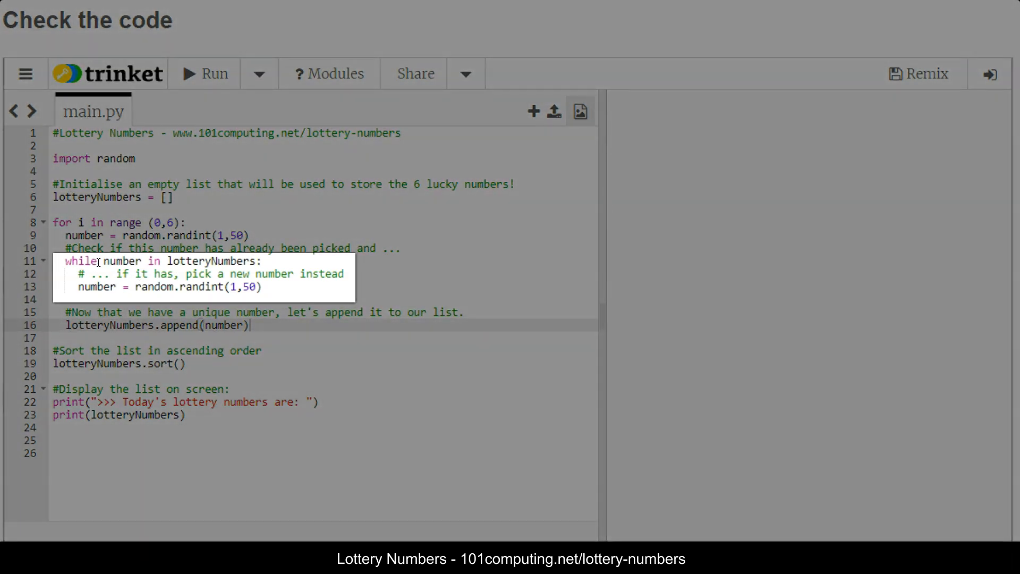
pyautogui.moveTo(128, 262)
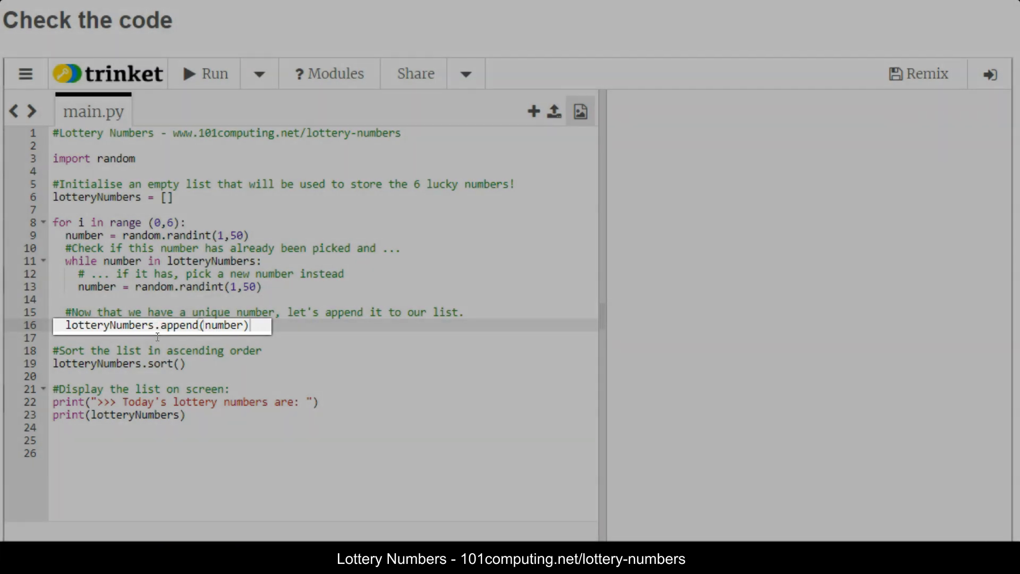
pyautogui.click(189, 364)
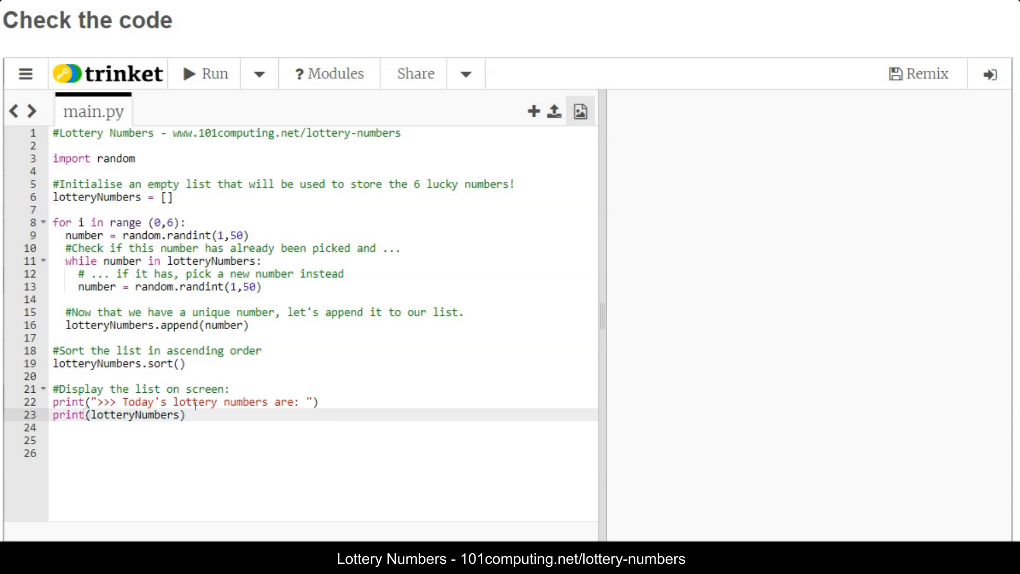
pyautogui.moveTo(207, 100)
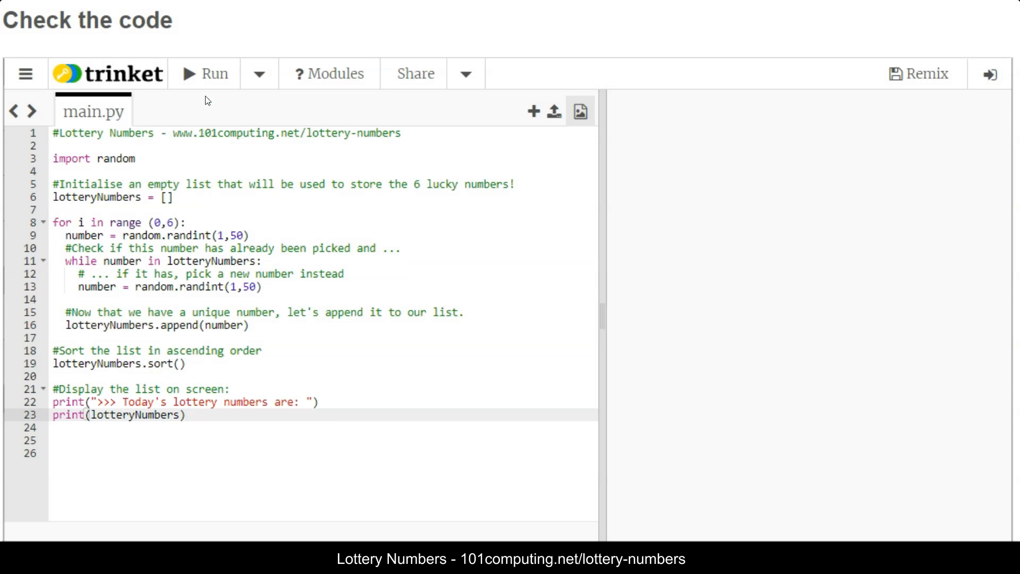
# - Run the starter script so it prints six sorted lottery numbers (5, 20, 27, 35, 37, 47)
pyautogui.click(204, 73)
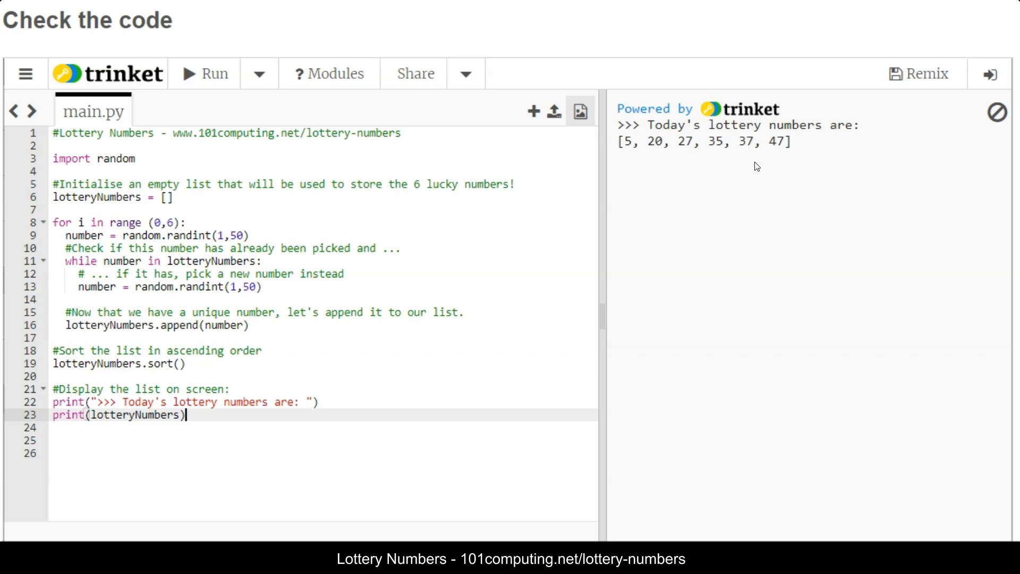
pyautogui.moveTo(734, 164)
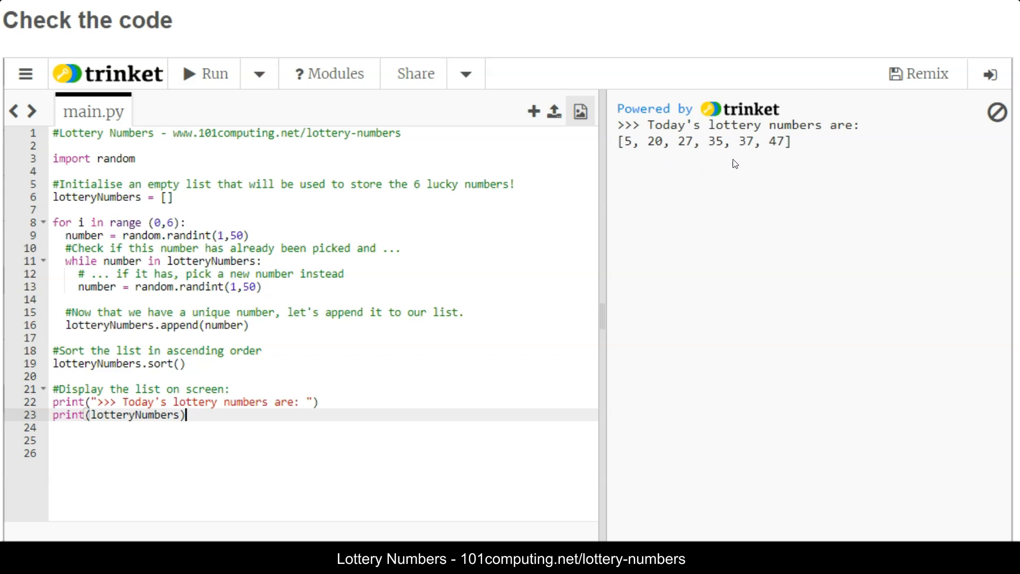
pyautogui.moveTo(240, 444)
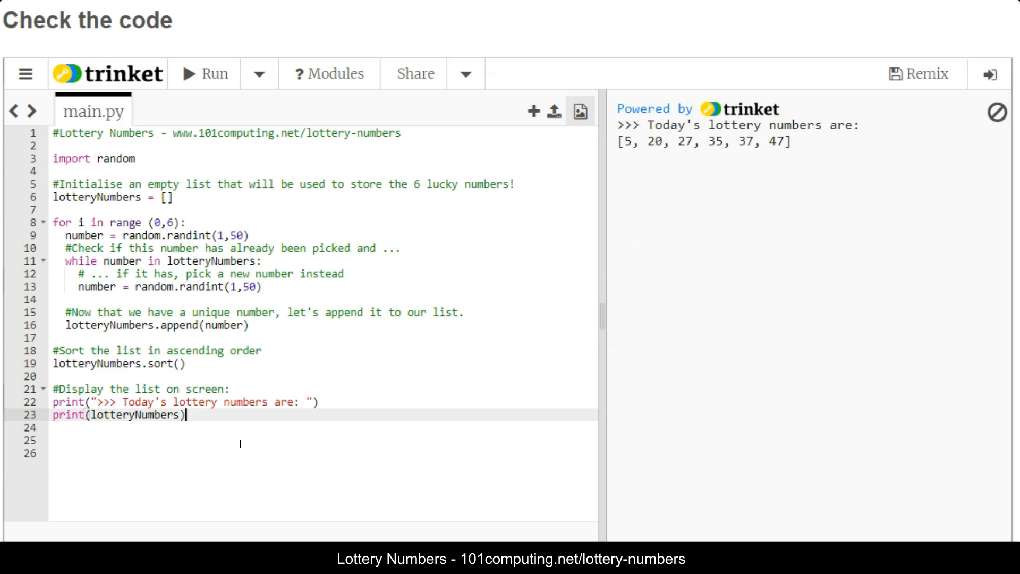
pyautogui.moveTo(235, 428)
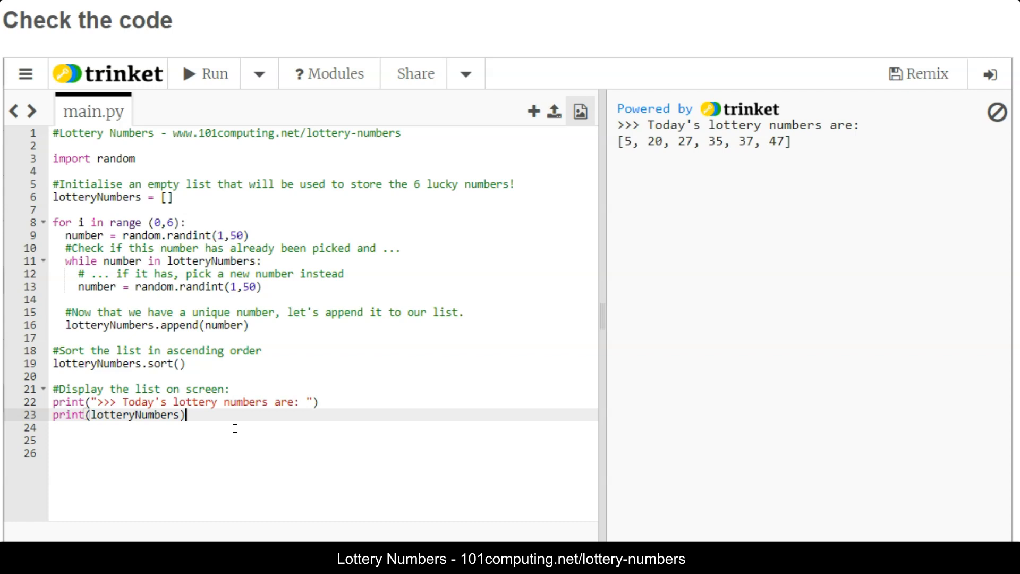
pyautogui.moveTo(244, 414)
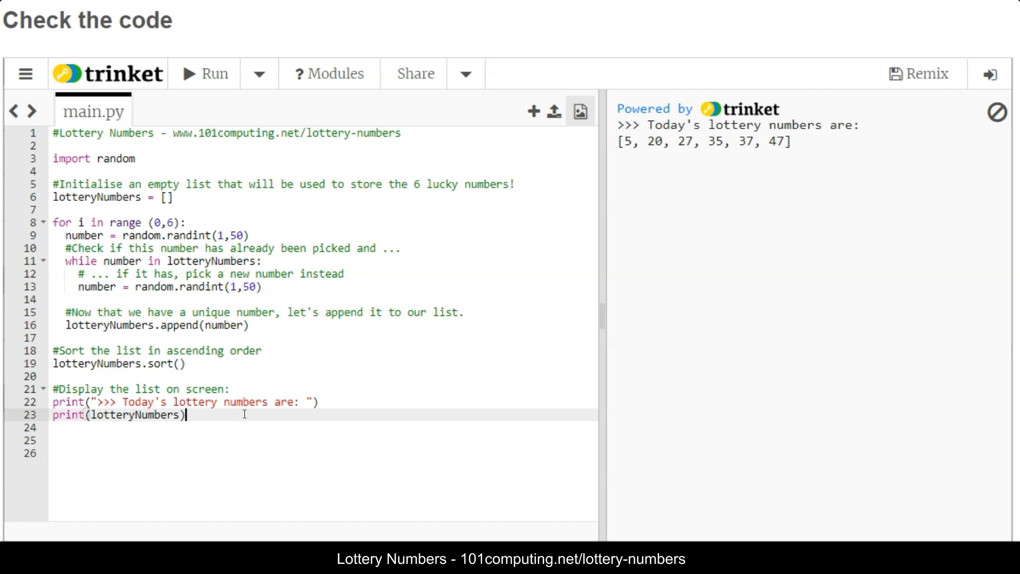
pyautogui.moveTo(665, 145)
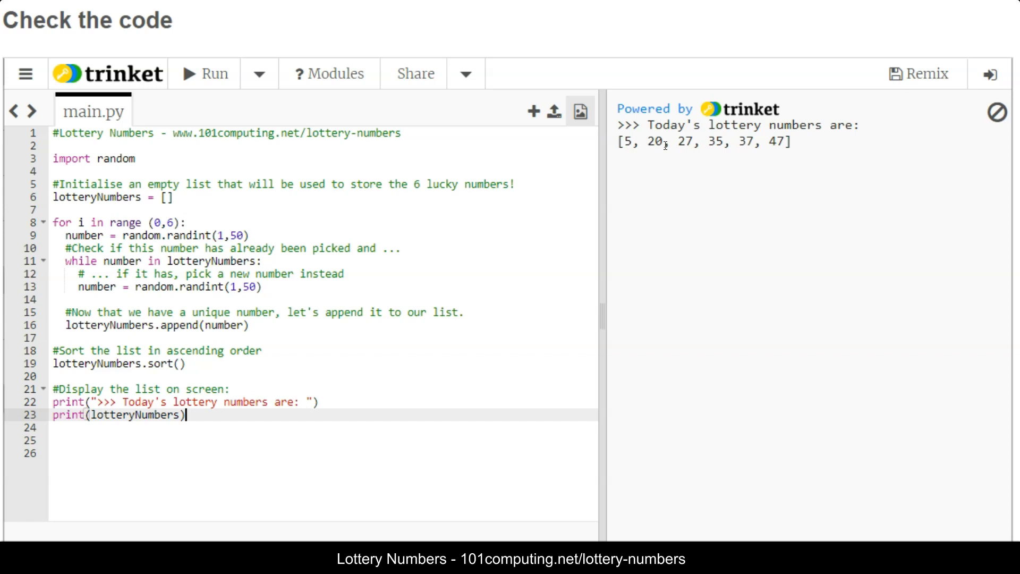
pyautogui.moveTo(255, 357)
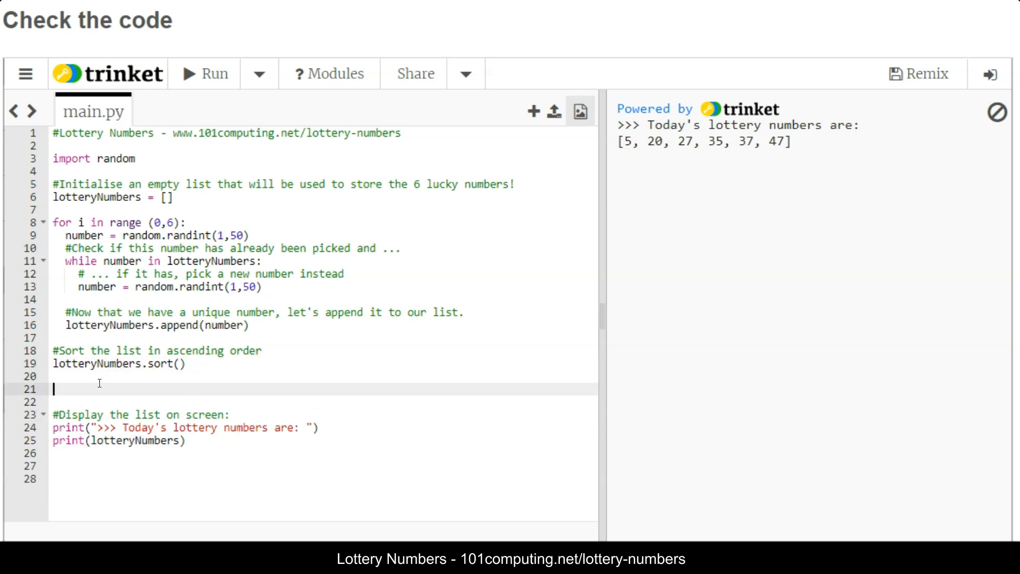
# - Add an empty userNumbers list and a six-pass loop, for i in range(0,6)
pyautogui.write('use')
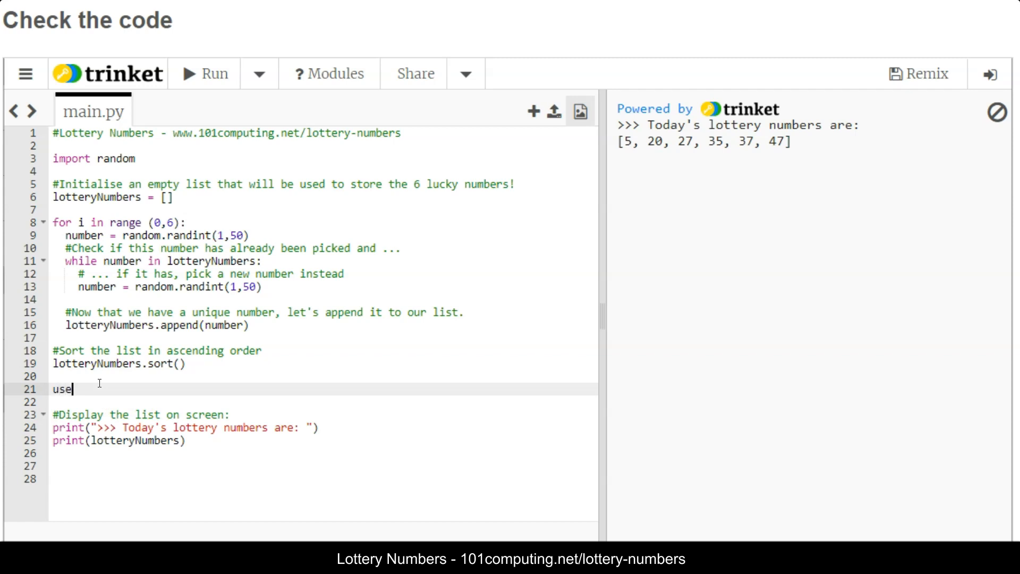
pyautogui.write('rN')
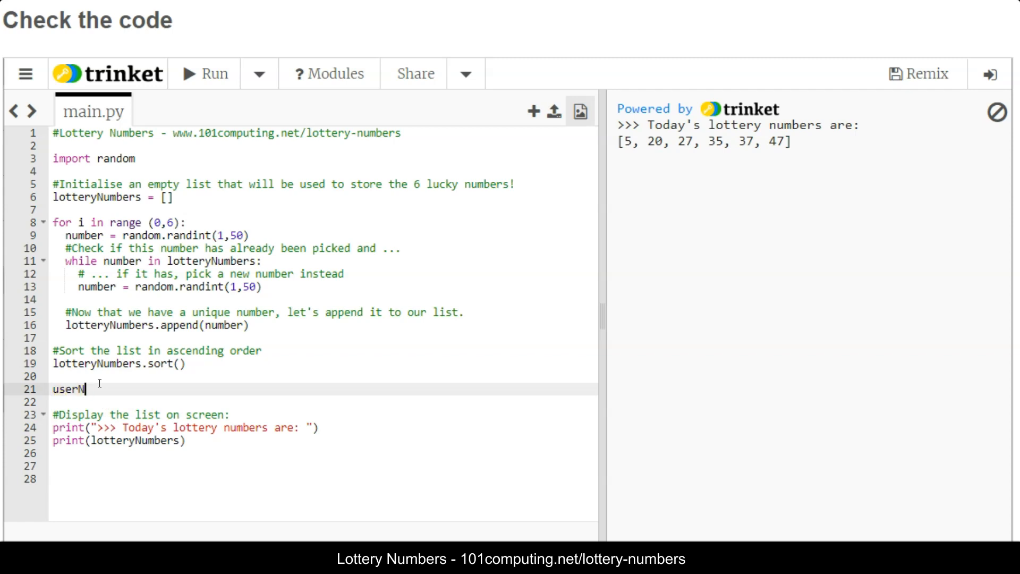
pyautogui.write('umbers =')
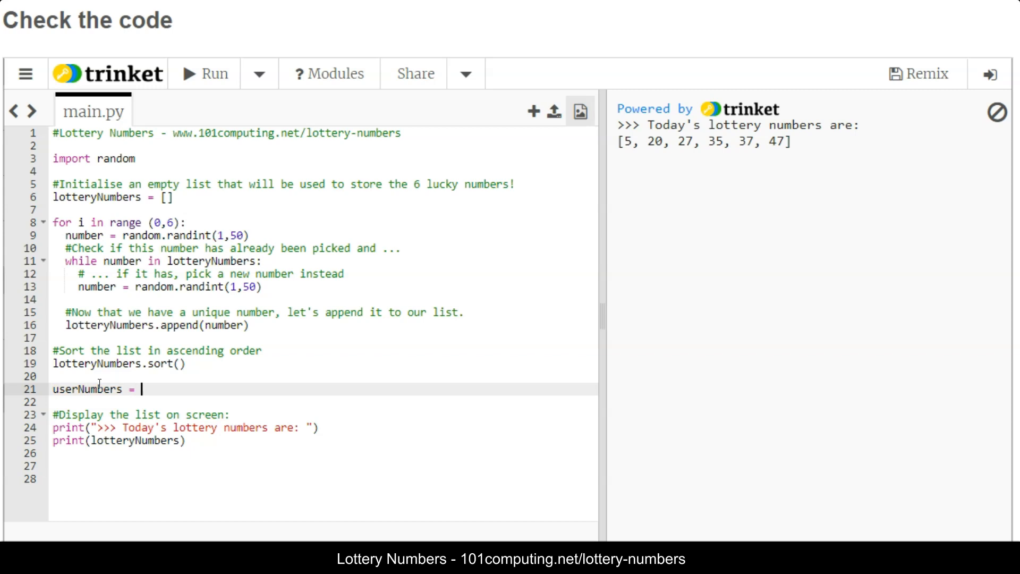
pyautogui.write('[]')
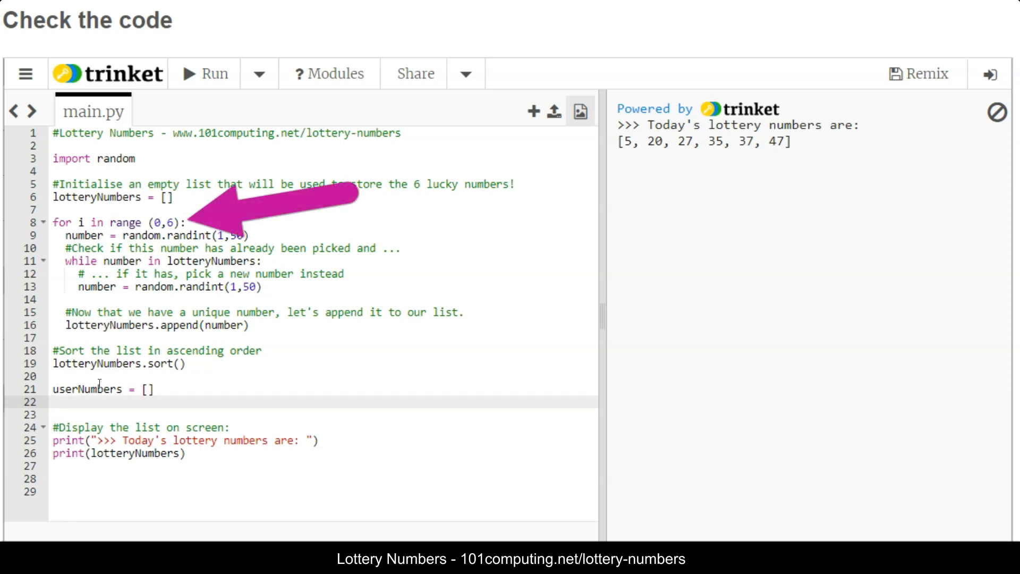
pyautogui.write('for i in')
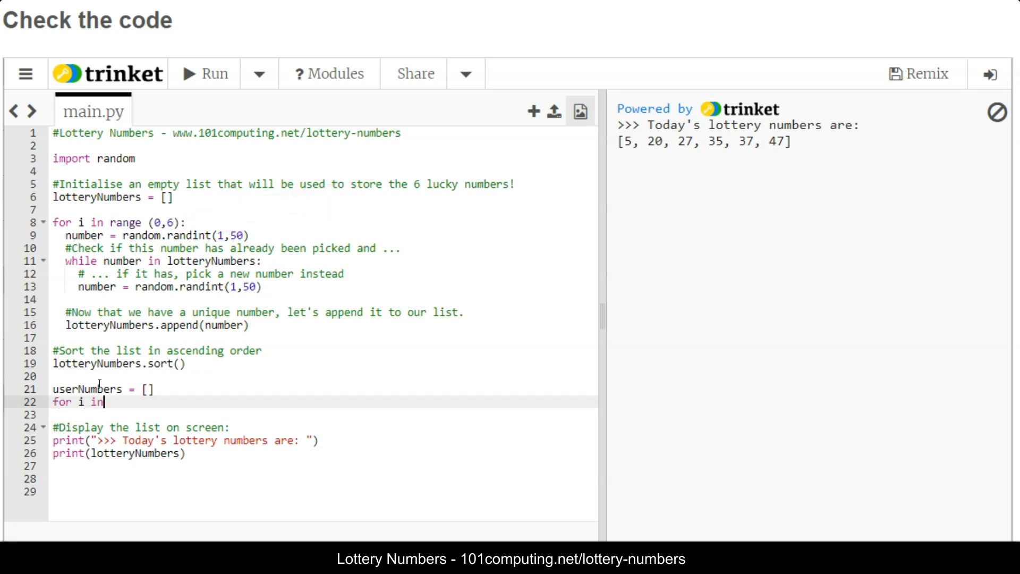
pyautogui.write('range(0,6)')
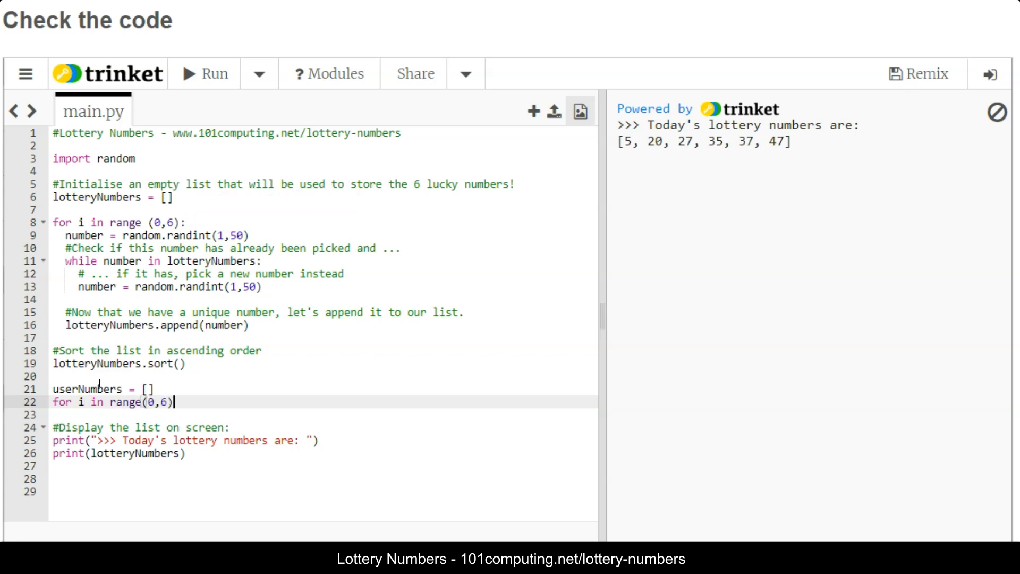
pyautogui.press('Return')
pyautogui.write('number')
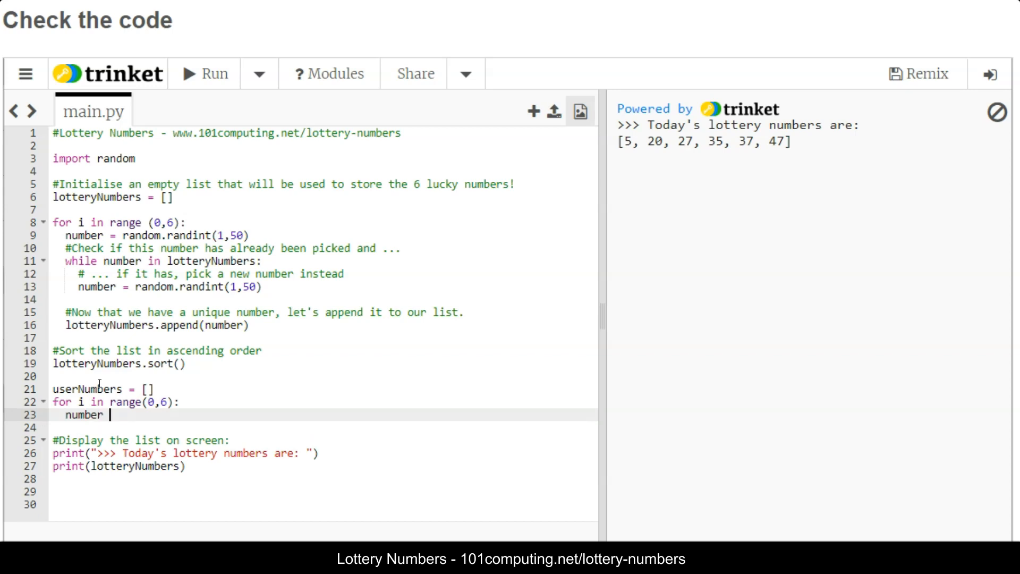
# - Inside the loop, read number as int(input("Please enter a number between 1 and 50:"))
pyautogui.write('=')
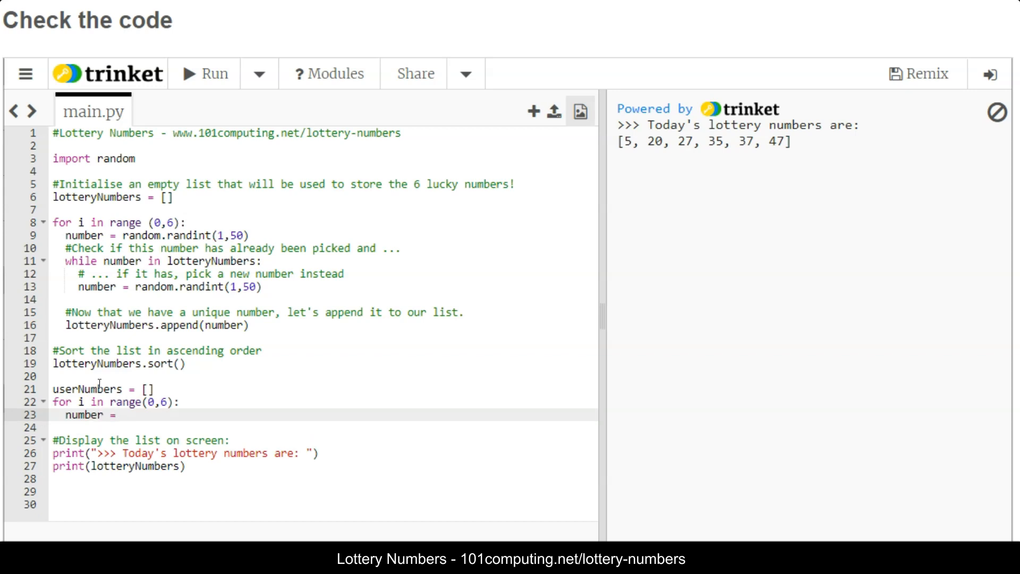
pyautogui.write('int')
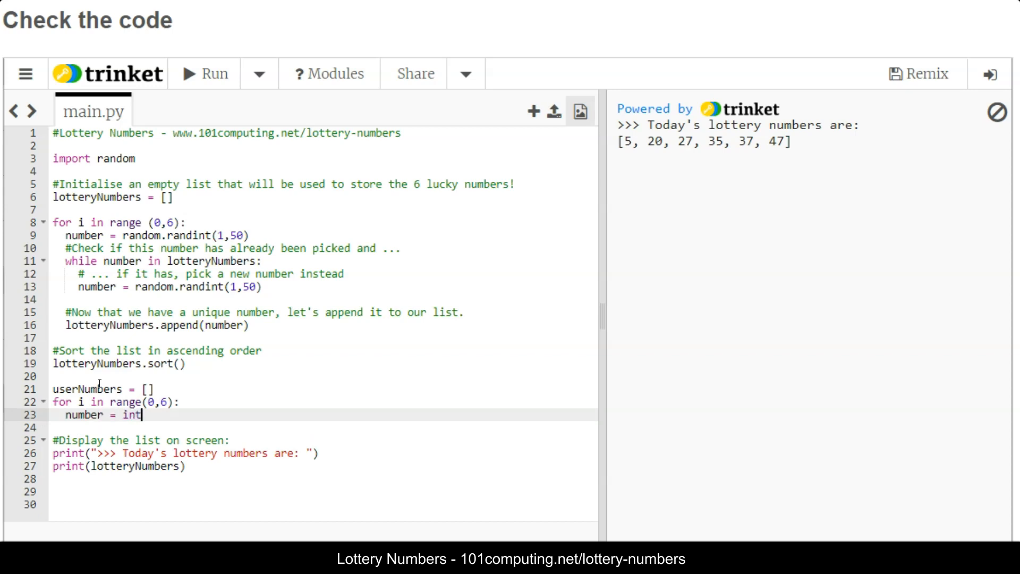
pyautogui.write('()')
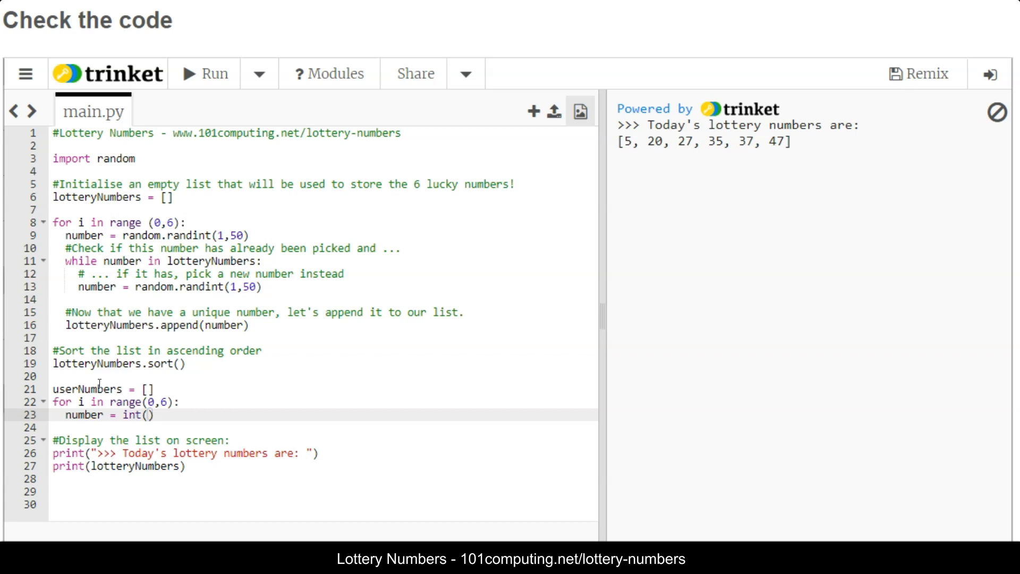
pyautogui.write('input("')
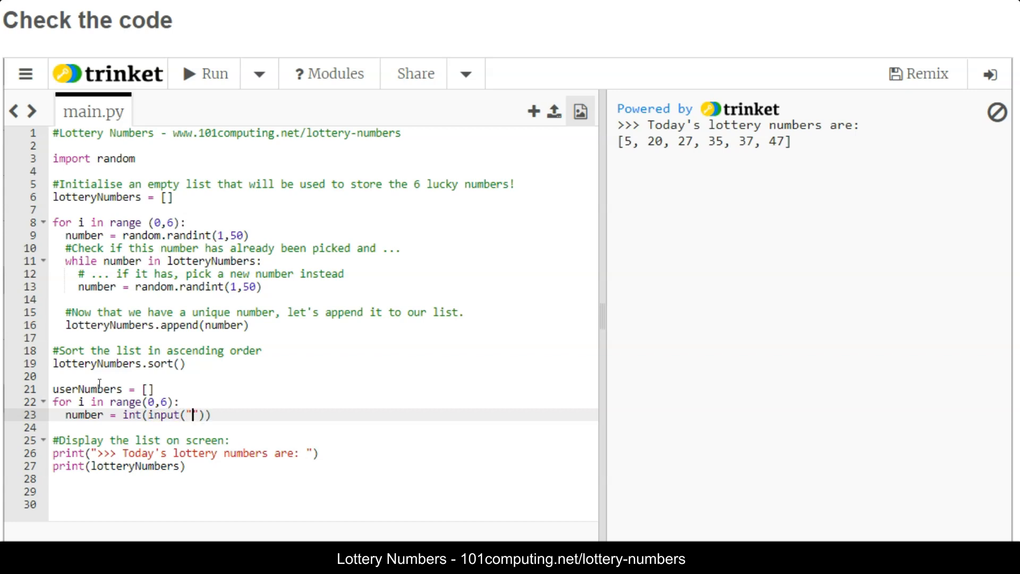
pyautogui.write('Please enter')
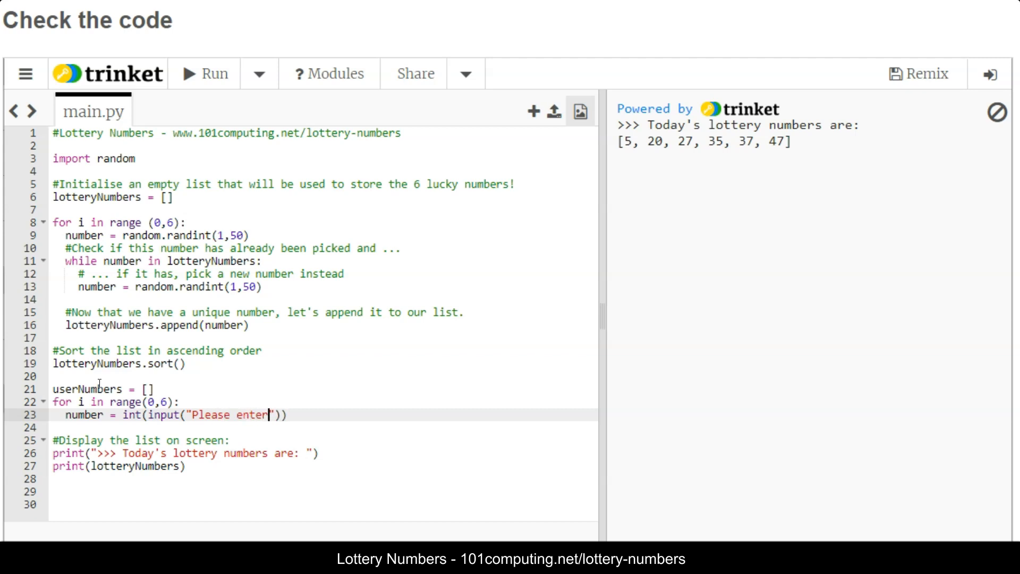
pyautogui.write('a number be')
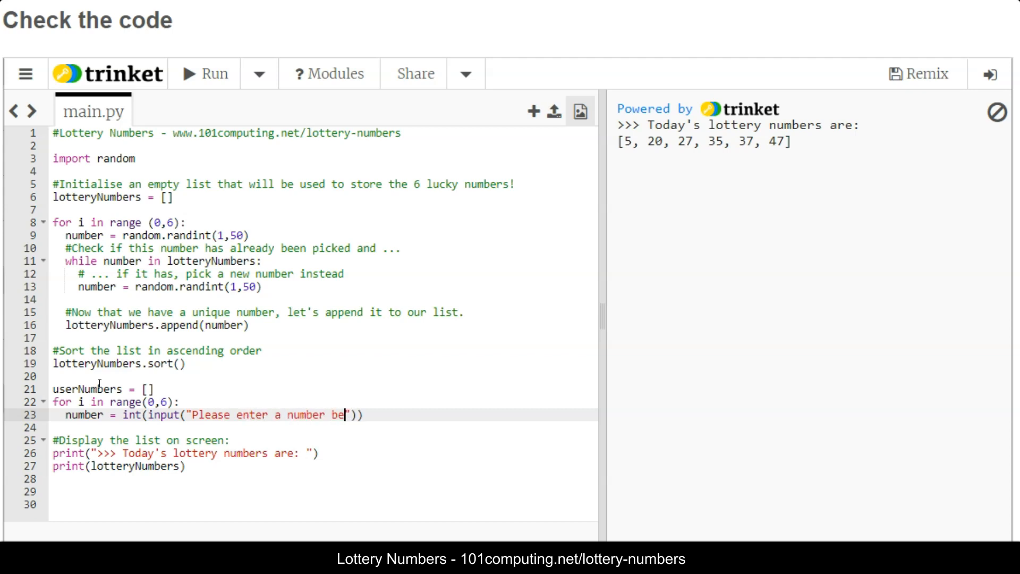
pyautogui.write('tween 1')
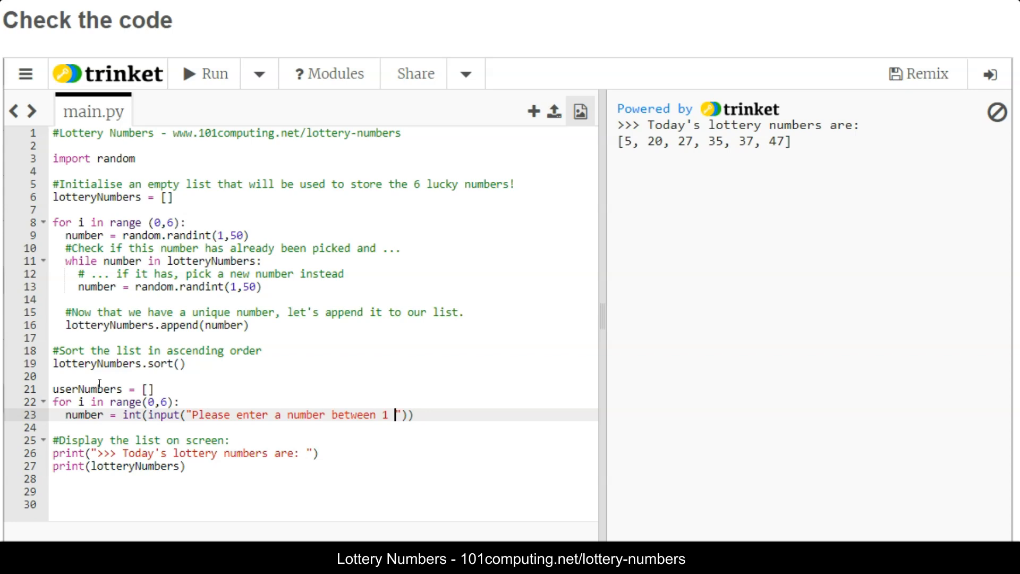
pyautogui.write('and 50:')
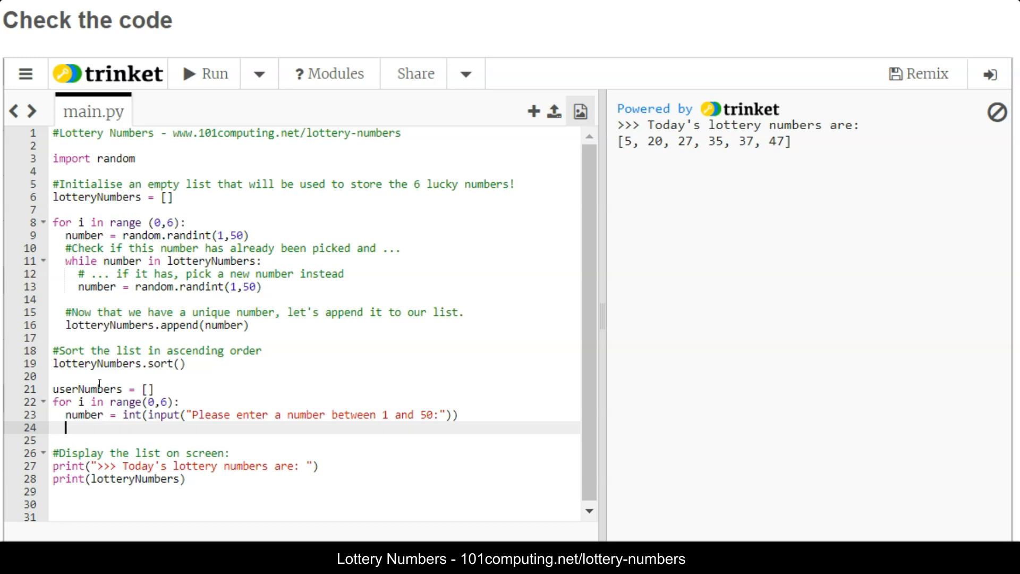
# - Append each entered number to userNumbers with userNumbers.append(number)
pyautogui.write('userNumbers.appe')
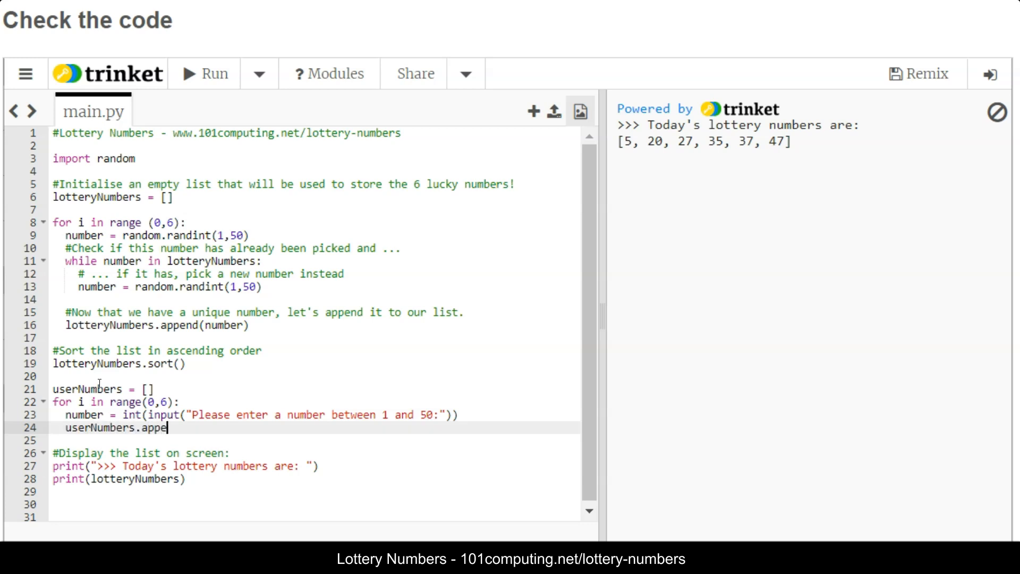
pyautogui.write('nd()')
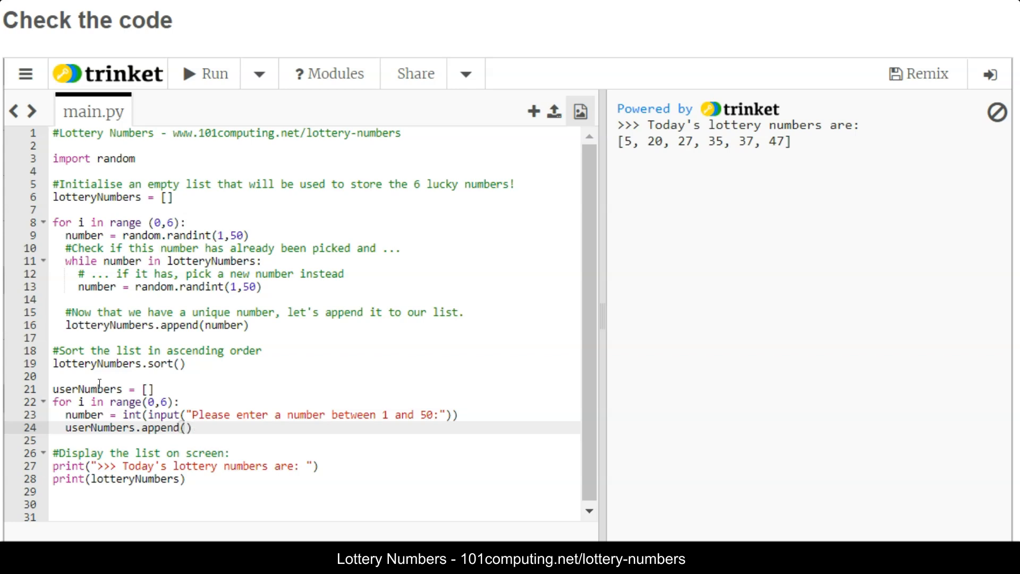
pyautogui.write('number')
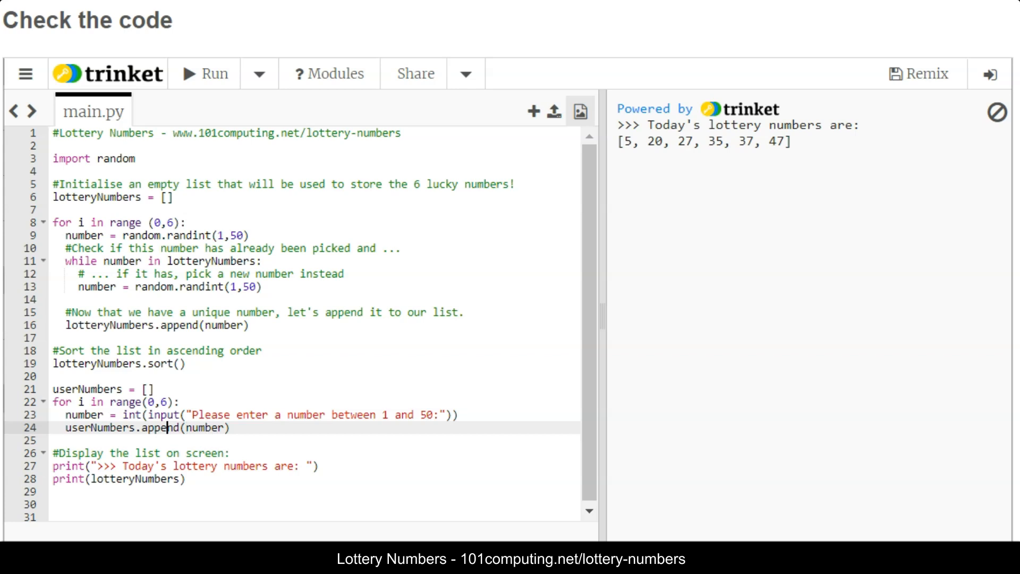
# - Before the append, add a while loop that repeats while the guess is in userNumbers or number<1 or number>50
pyautogui.click(64, 427)
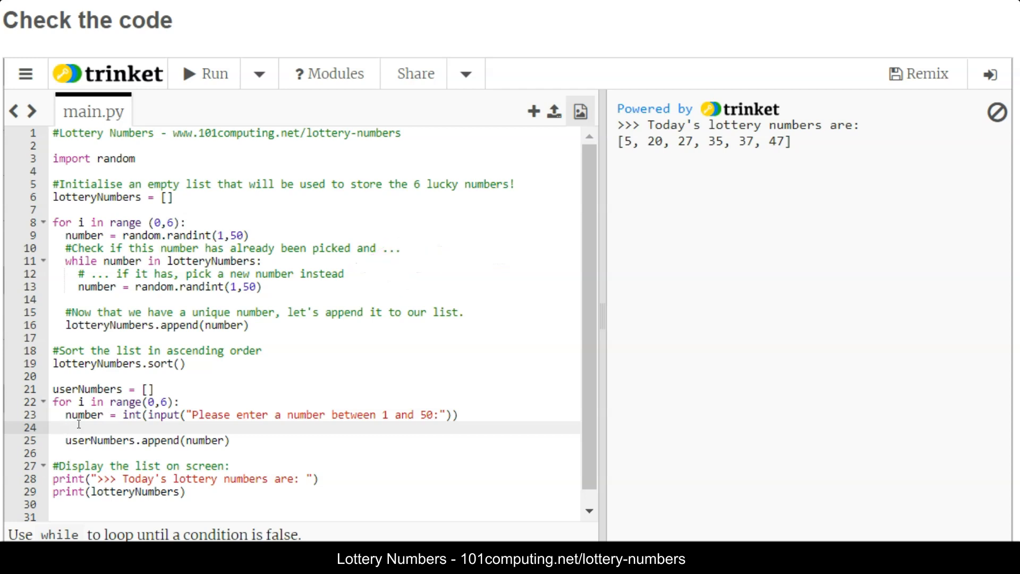
pyautogui.write('while (nu)')
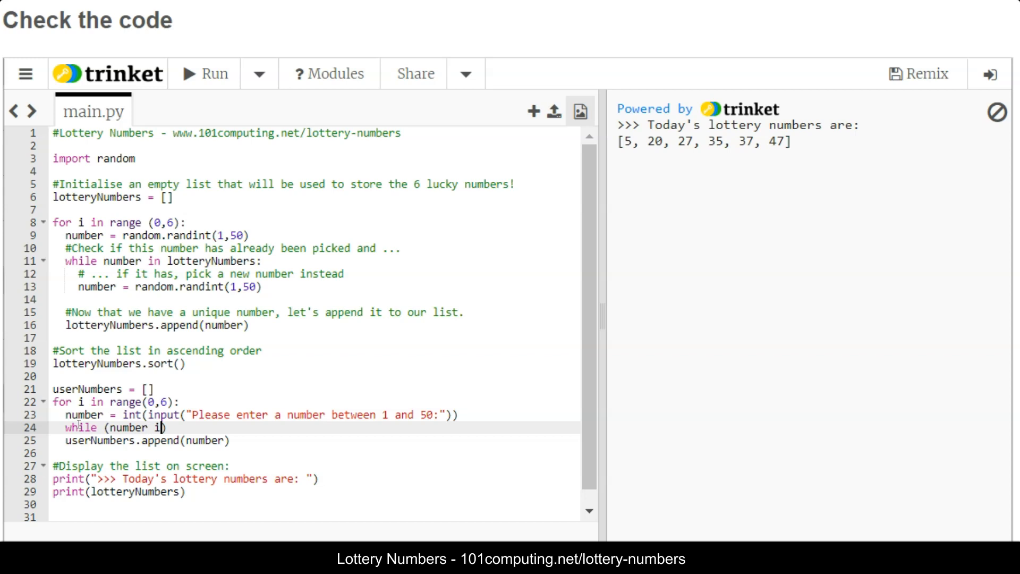
pyautogui.write('n userNumber')
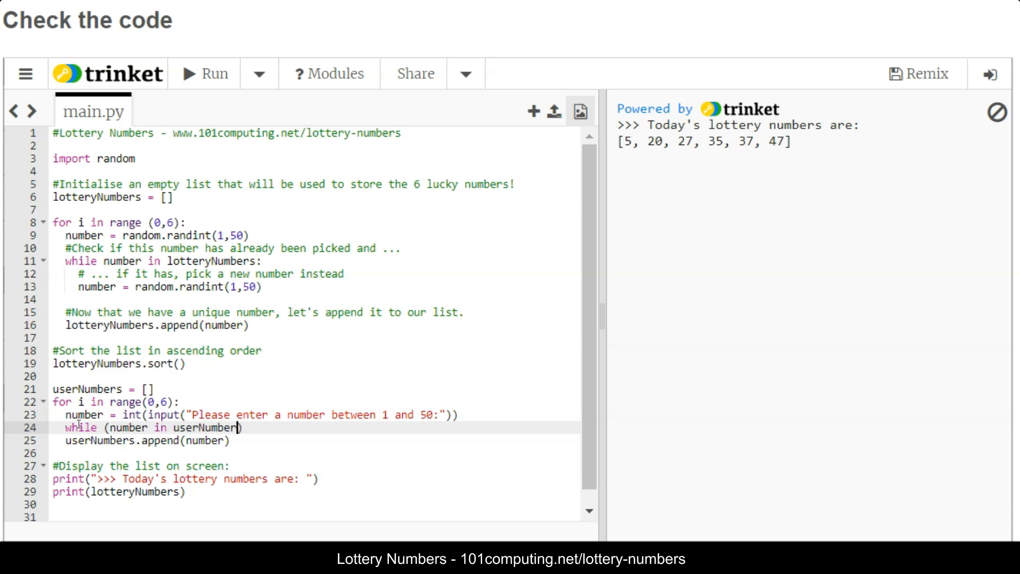
pyautogui.write('s or')
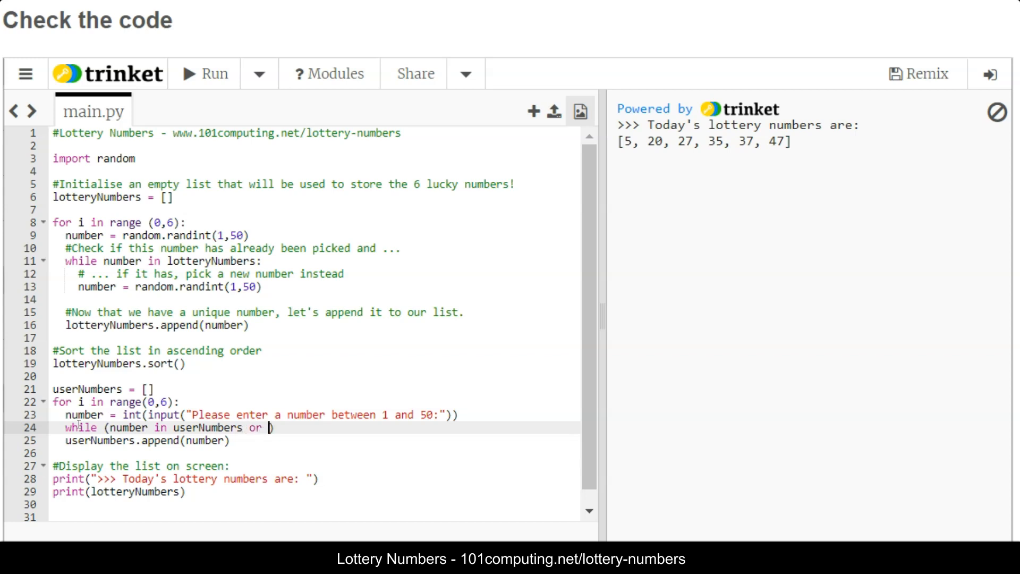
pyautogui.write('number')
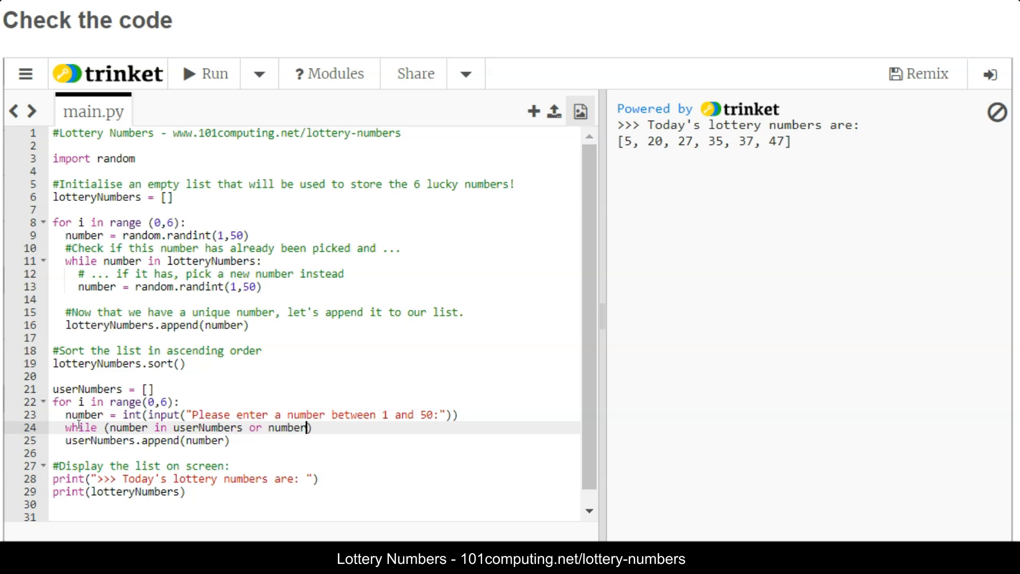
pyautogui.write('<1 or number>')
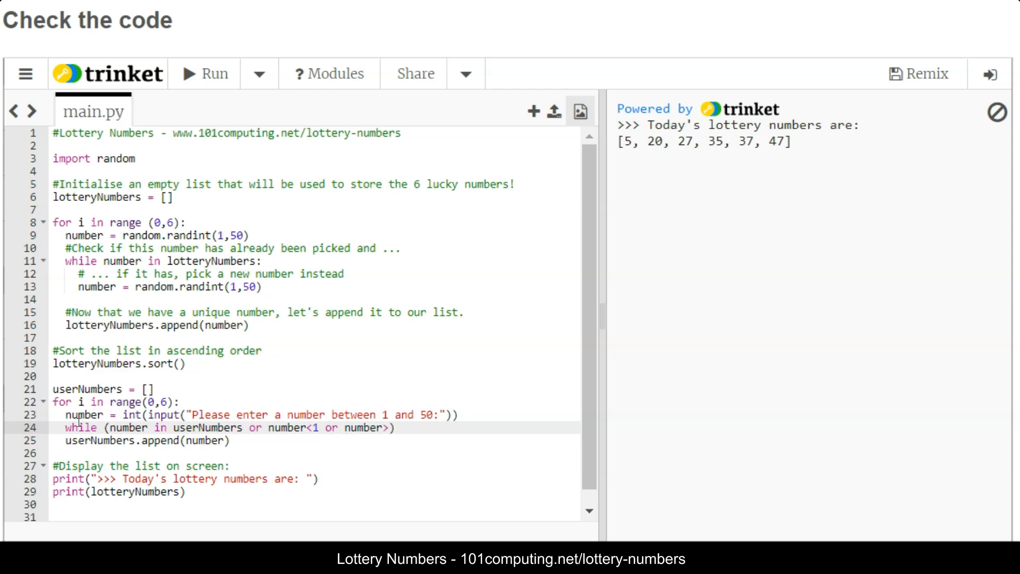
pyautogui.write('50')
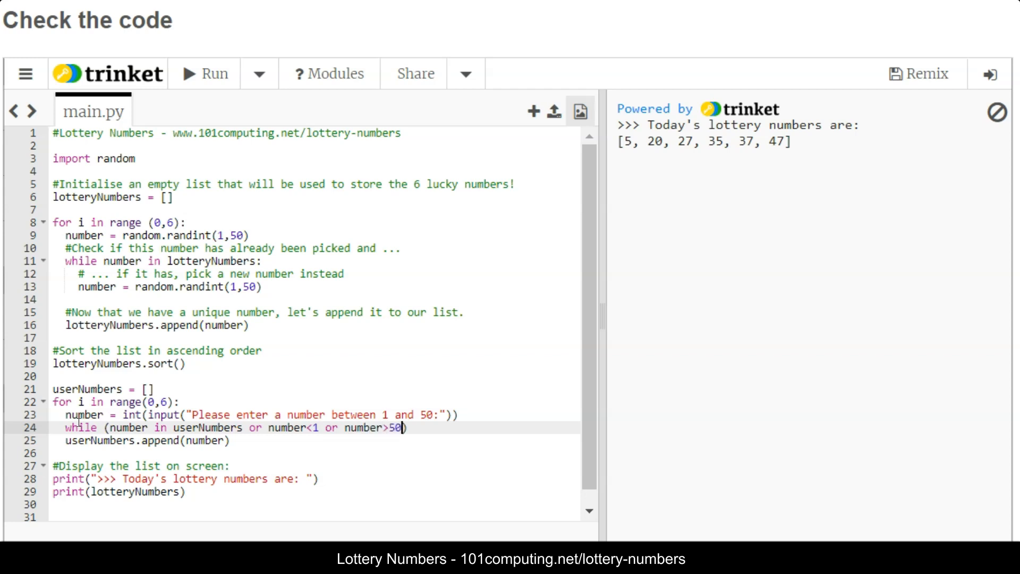
pyautogui.write(':')
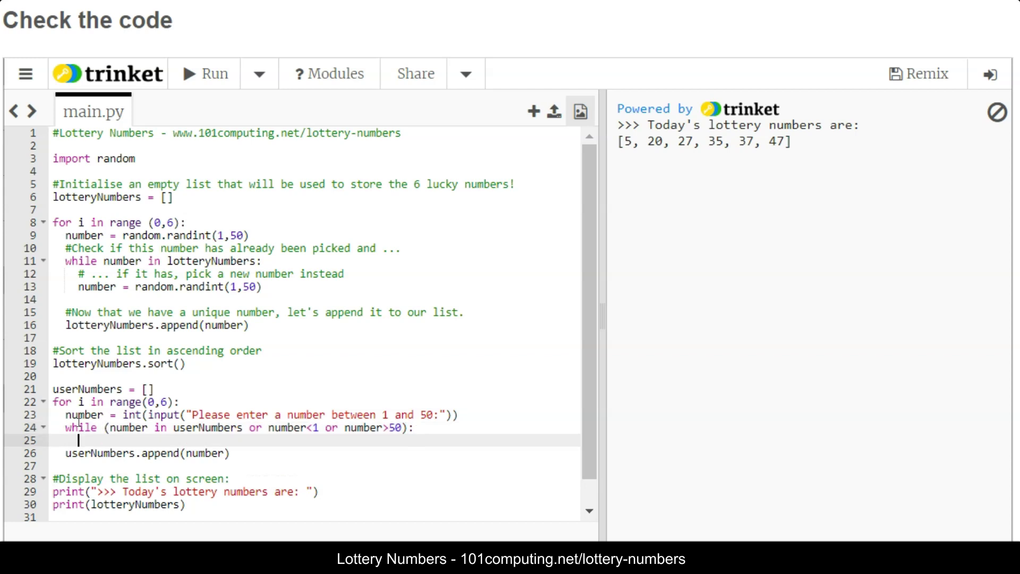
# - In the while body, print 'Invalid number, please…' and re-prompt for the number
pyautogui.write('print(')
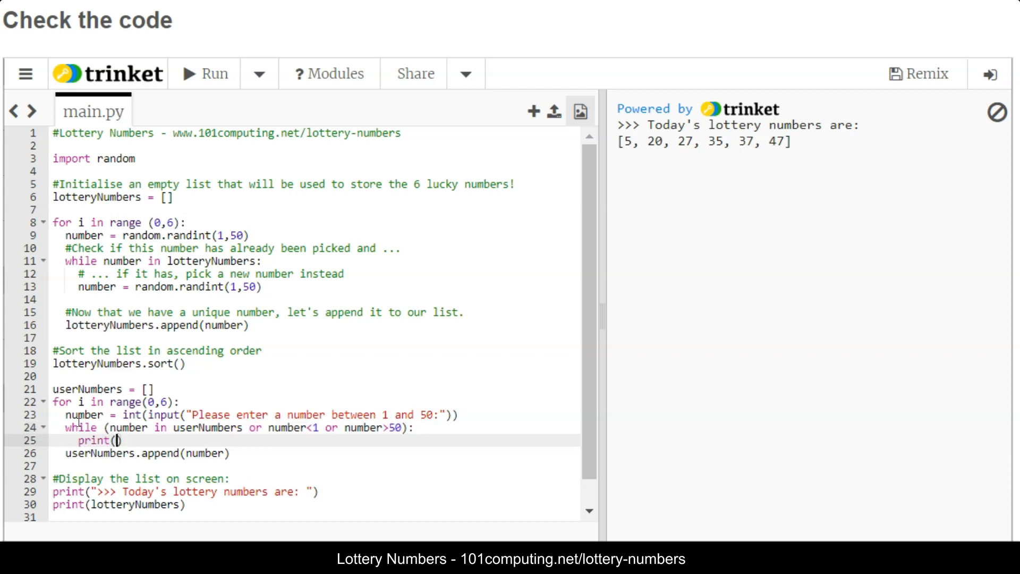
pyautogui.write('"')
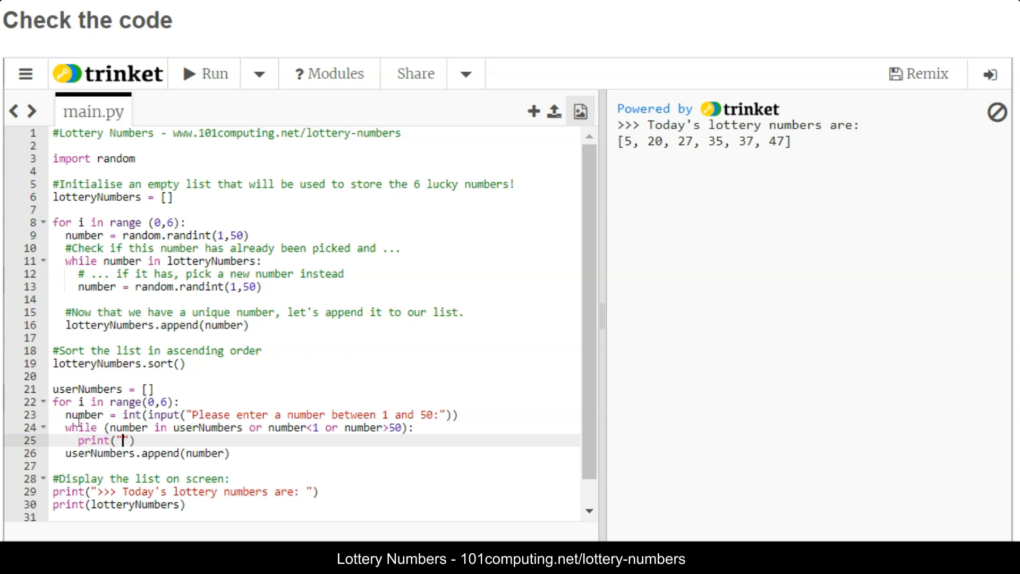
pyautogui.write('Invalid number, please try again.')
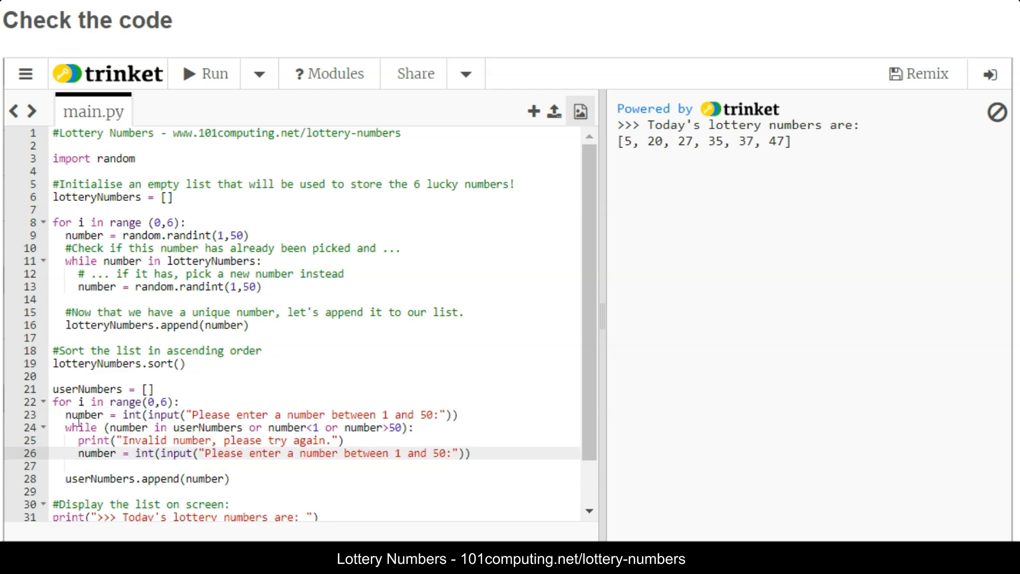
pyautogui.moveTo(81, 427)
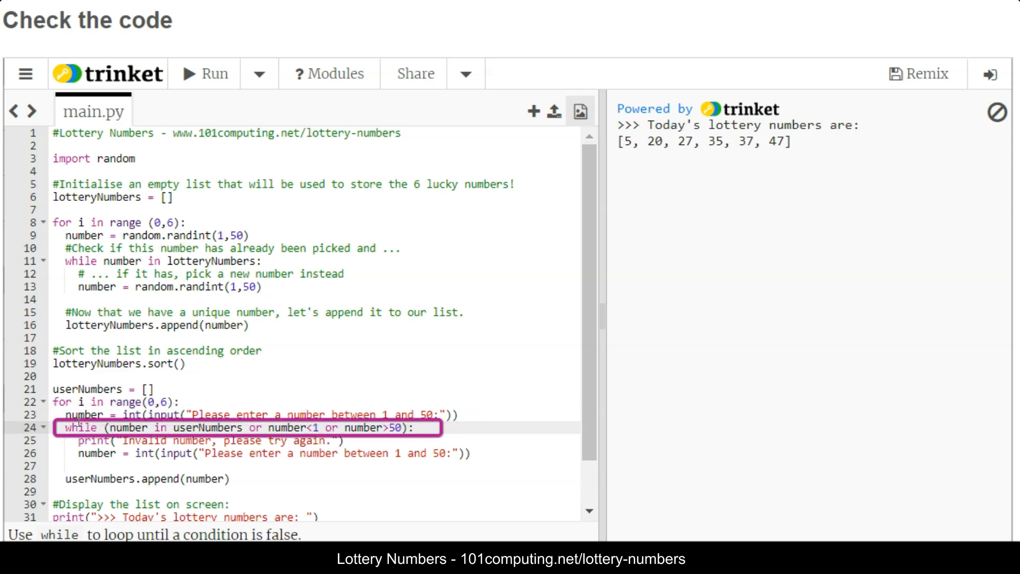
pyautogui.click(195, 447)
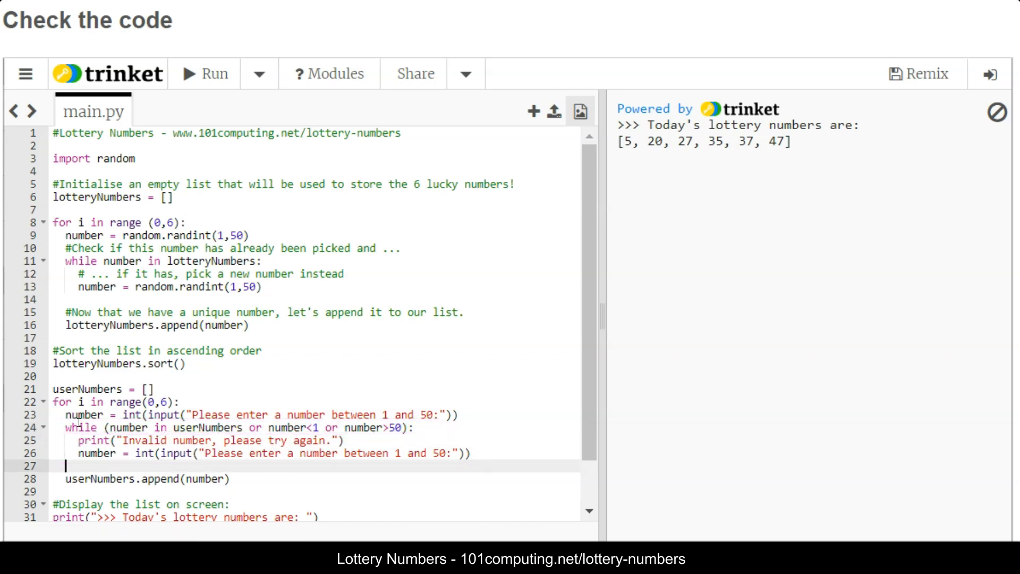
pyautogui.click(147, 479)
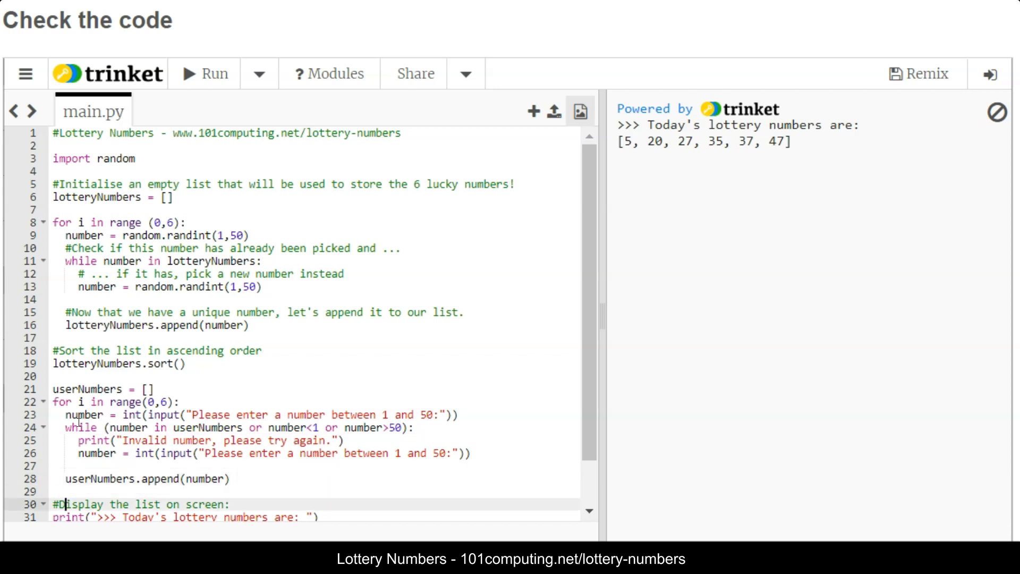
# - At the end of main.py, print ">>> Your selection:" followed by print(userNumbers)
pyautogui.scroll(-3)
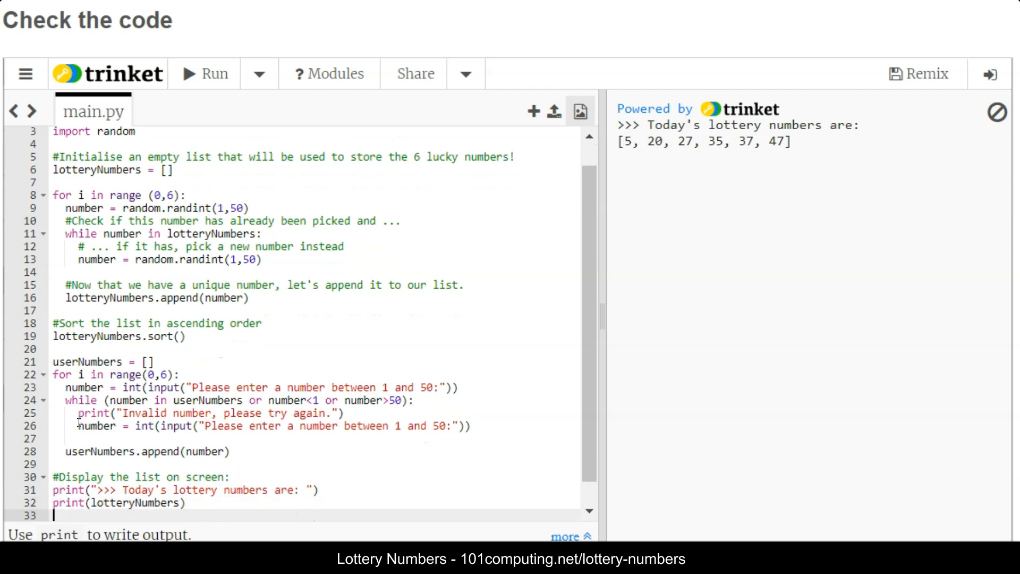
pyautogui.scroll(-3)
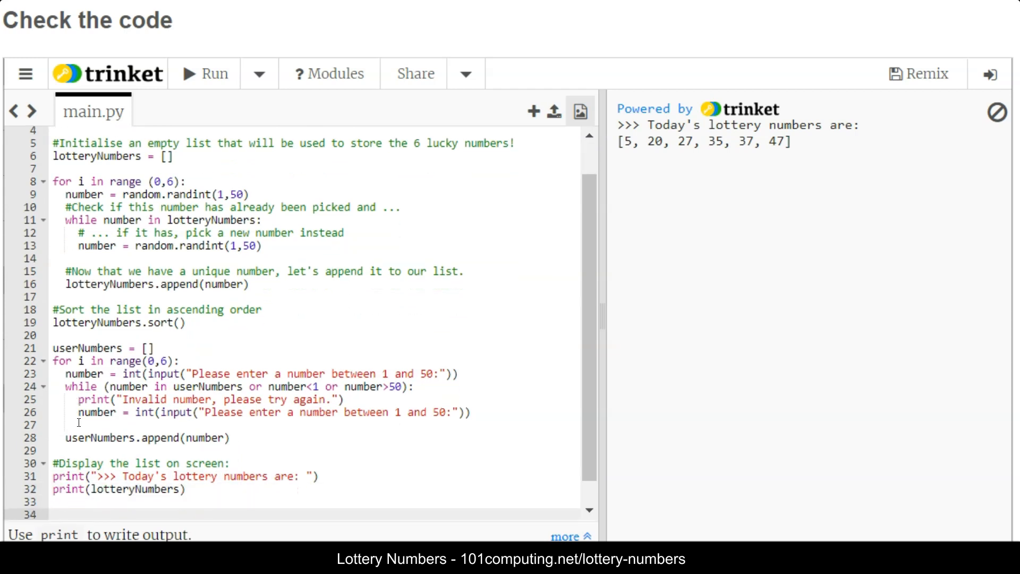
pyautogui.write('print')
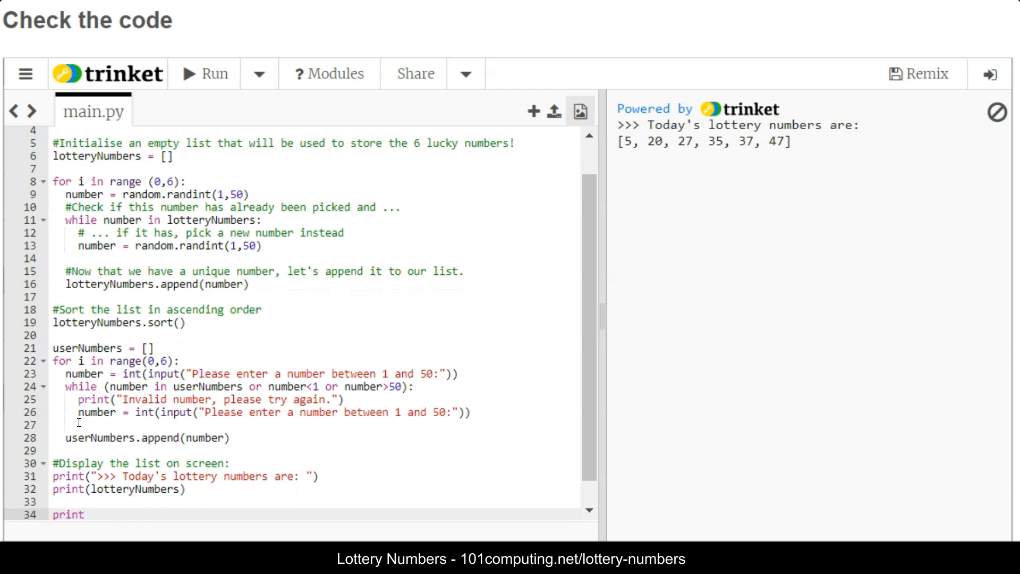
pyautogui.write('("")')
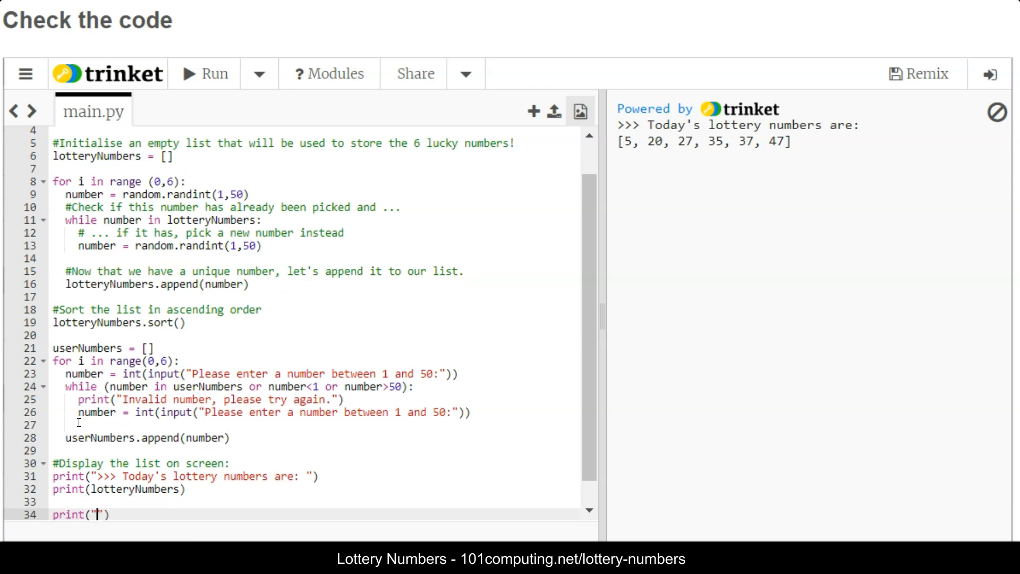
pyautogui.write('>>>')
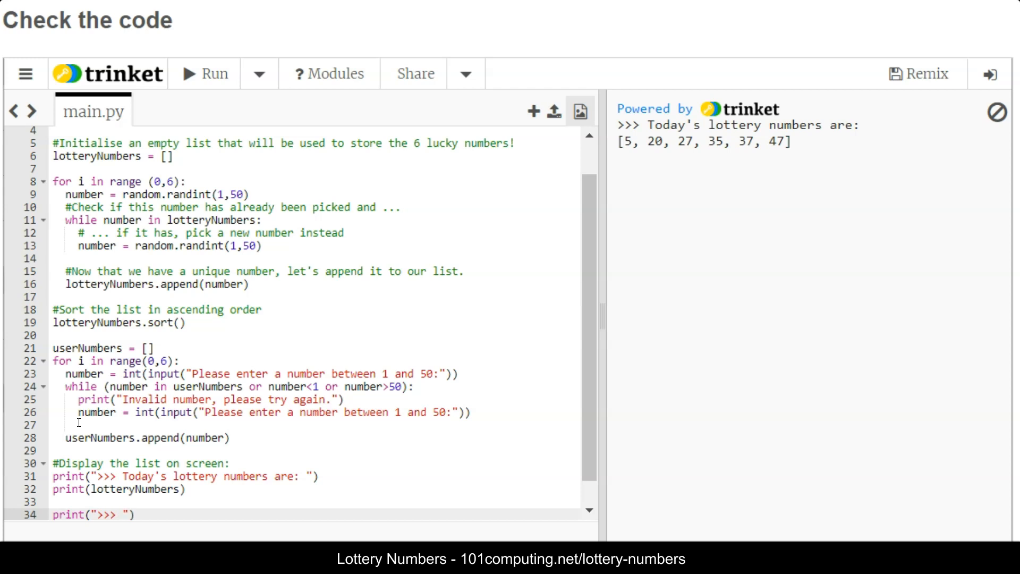
pyautogui.write('Your select')
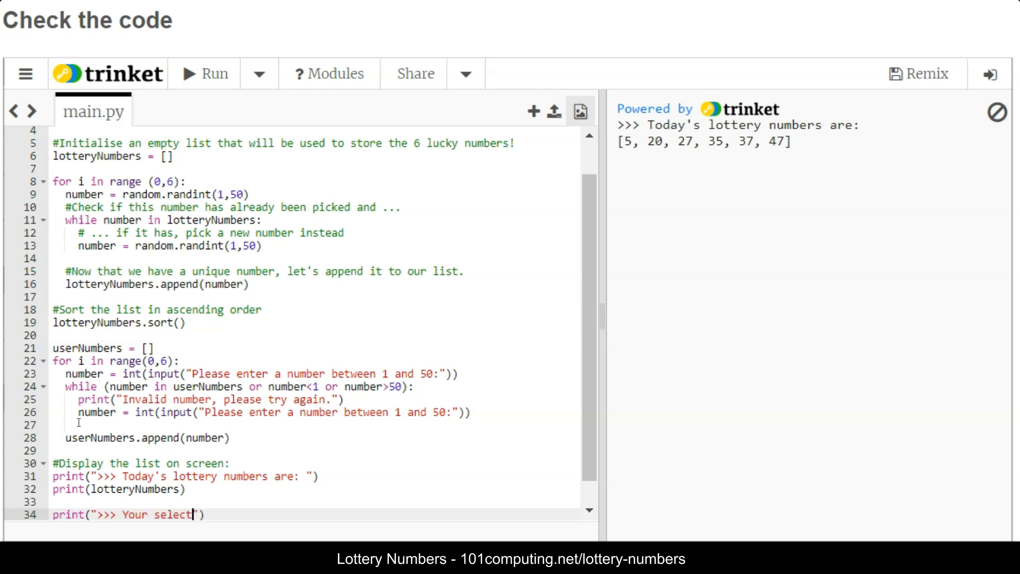
pyautogui.write('ion:')
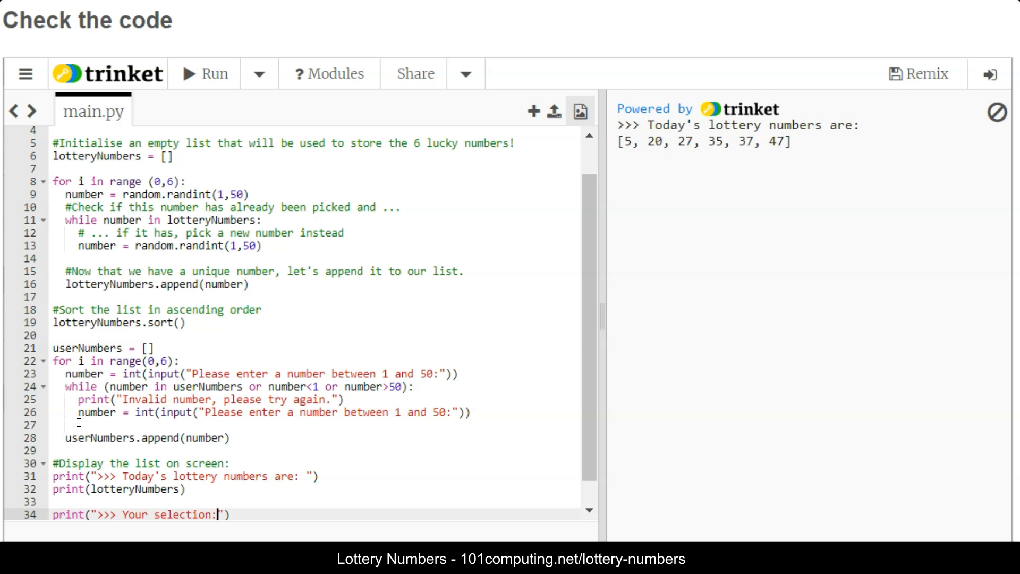
pyautogui.write('p')
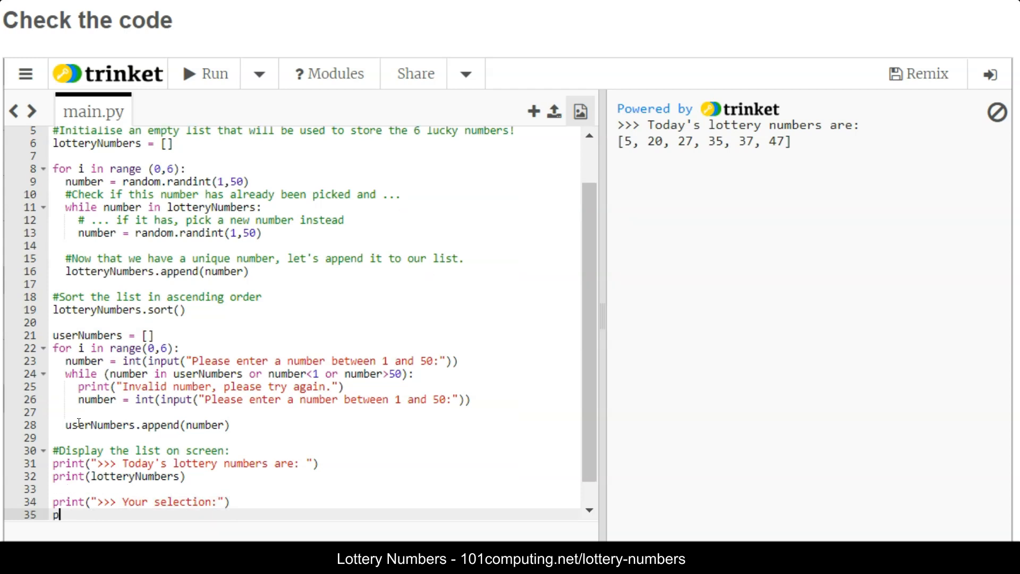
pyautogui.write('rint()')
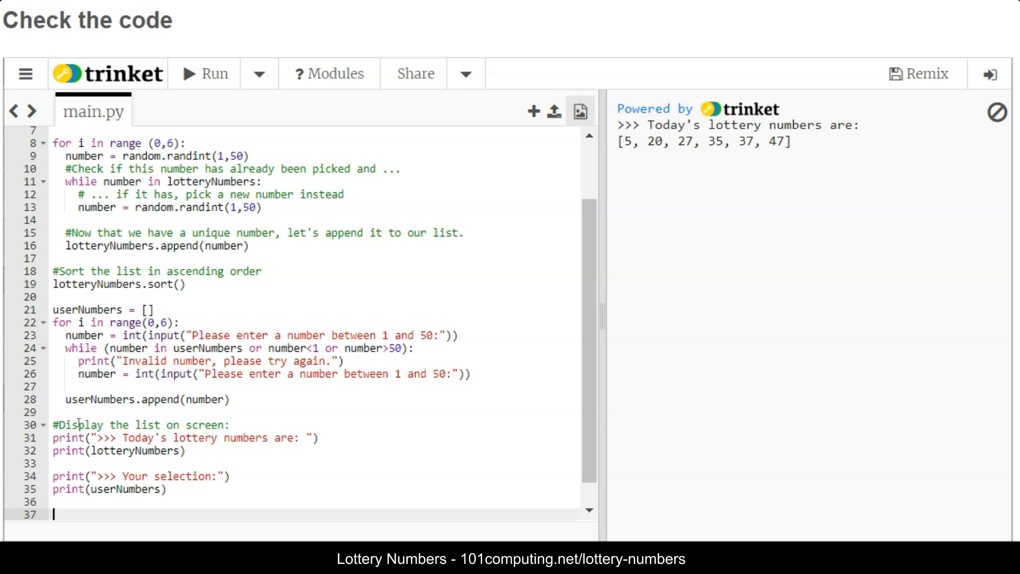
# - Add counter = 0 and a loop over userNumbers that increments counter when the number is in lotteryNumbers
pyautogui.write('counter')
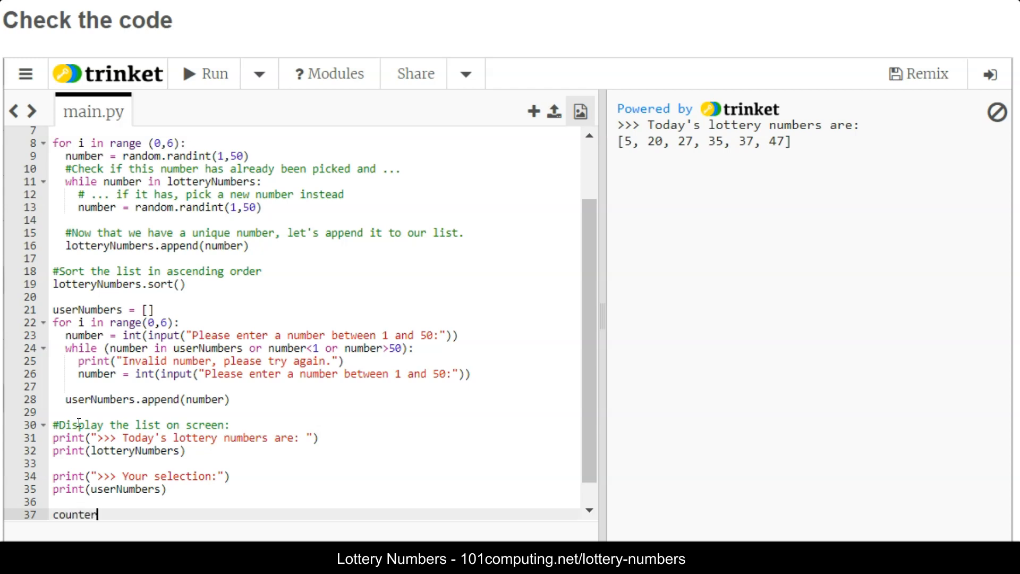
pyautogui.write('=0')
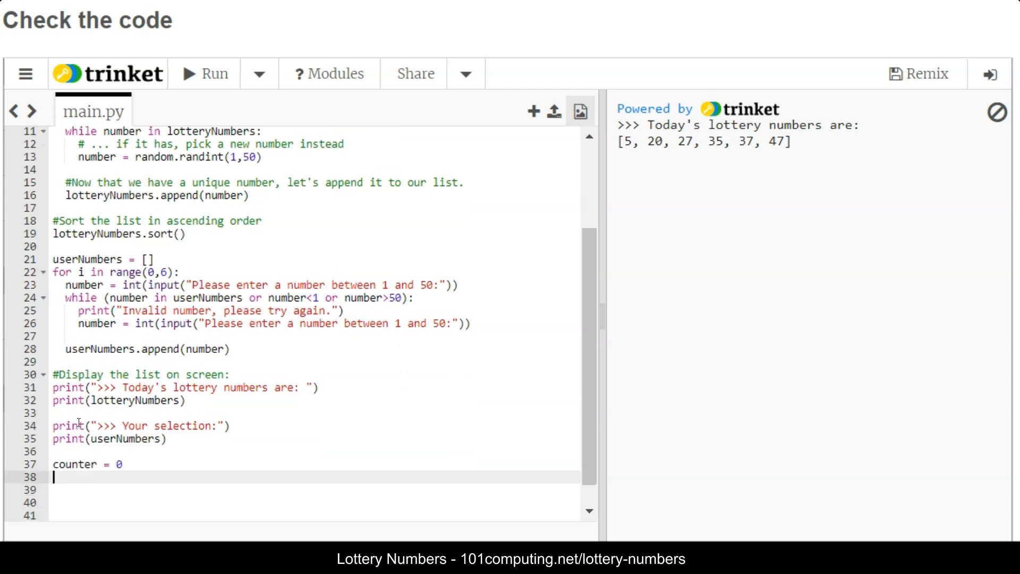
pyautogui.write('for number in')
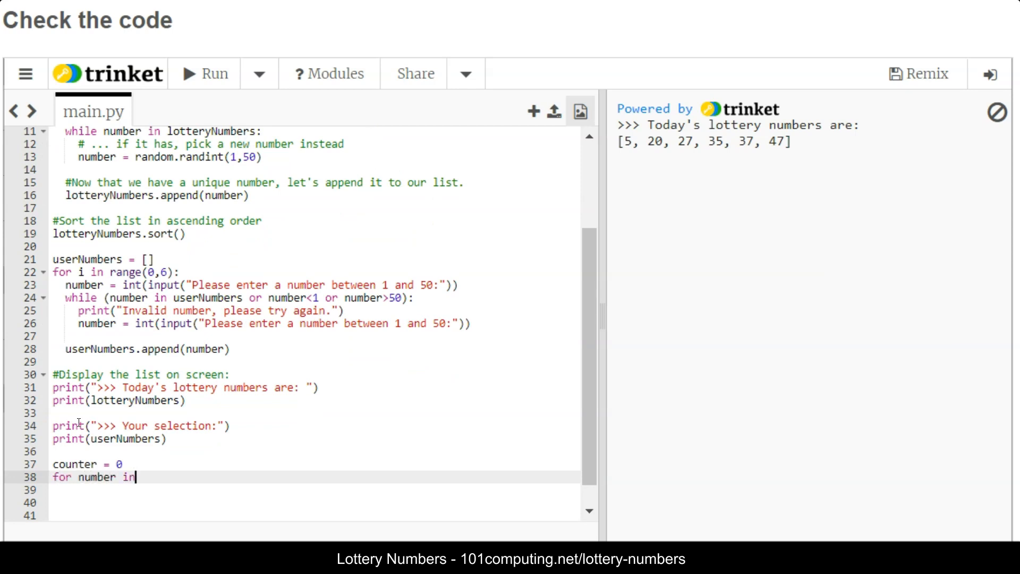
pyautogui.write('userNumbers')
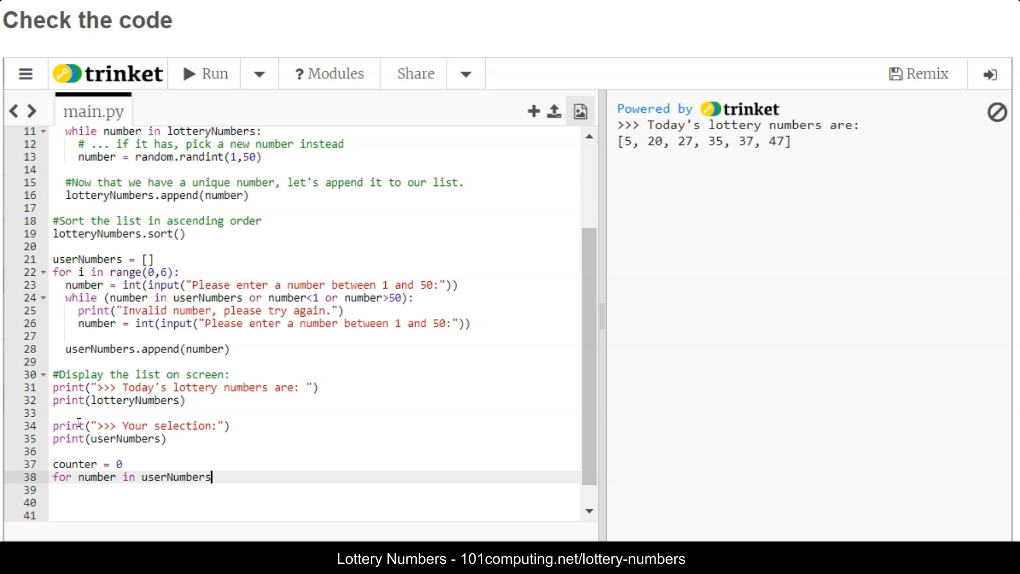
pyautogui.write(':')
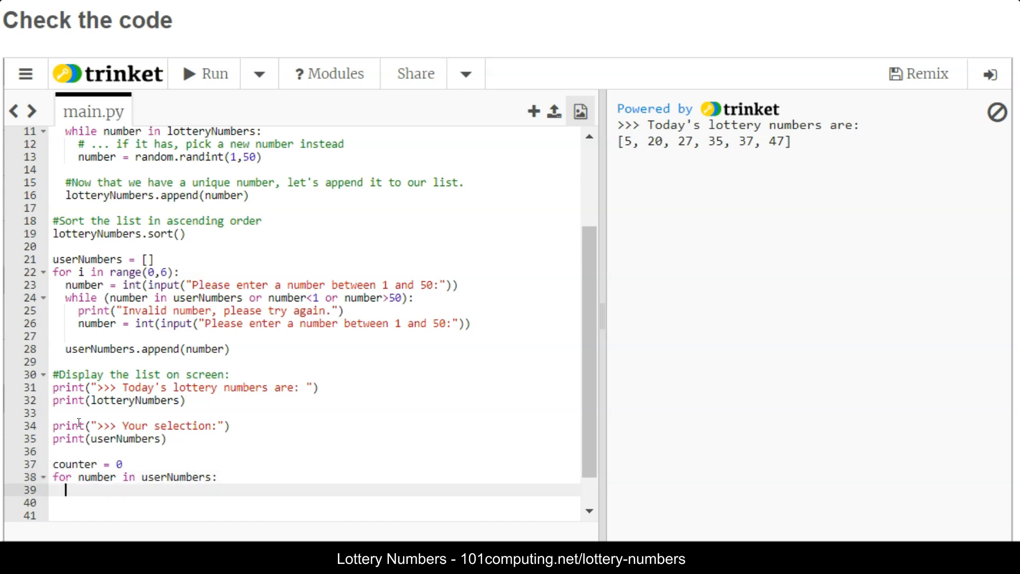
pyautogui.write('if number i')
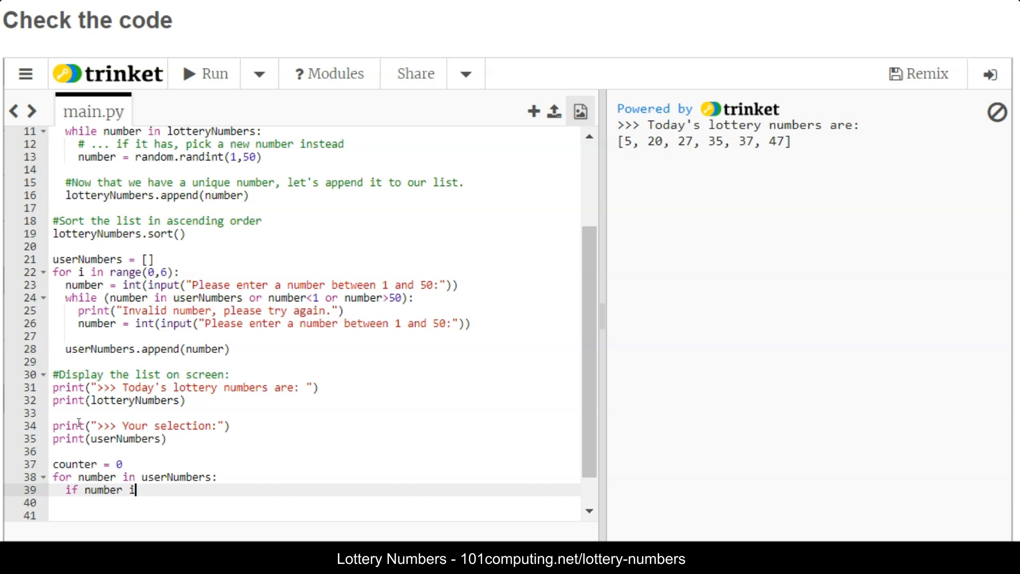
pyautogui.write('n lottery')
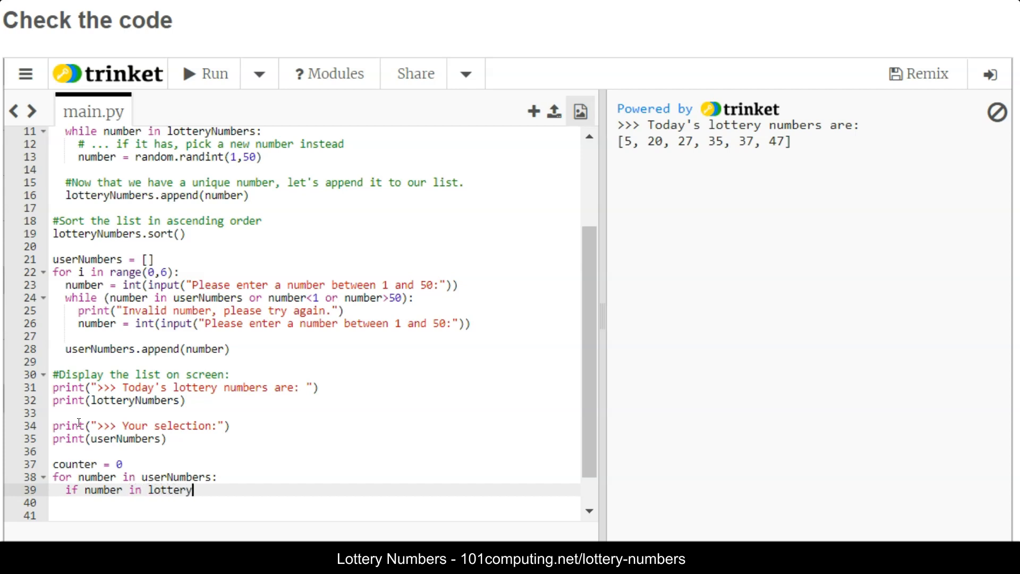
pyautogui.write('Numbers:')
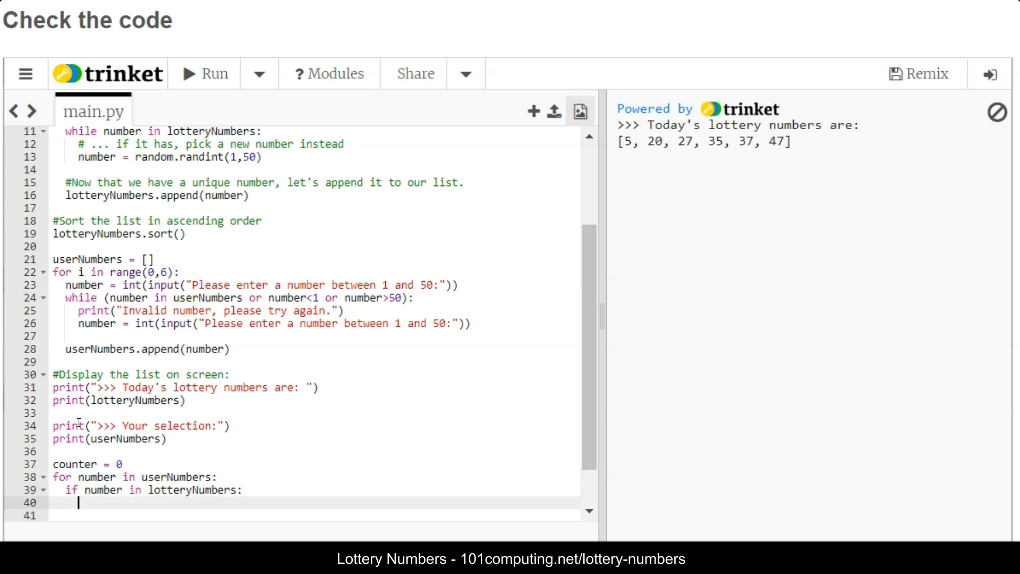
pyautogui.write('counter +=1')
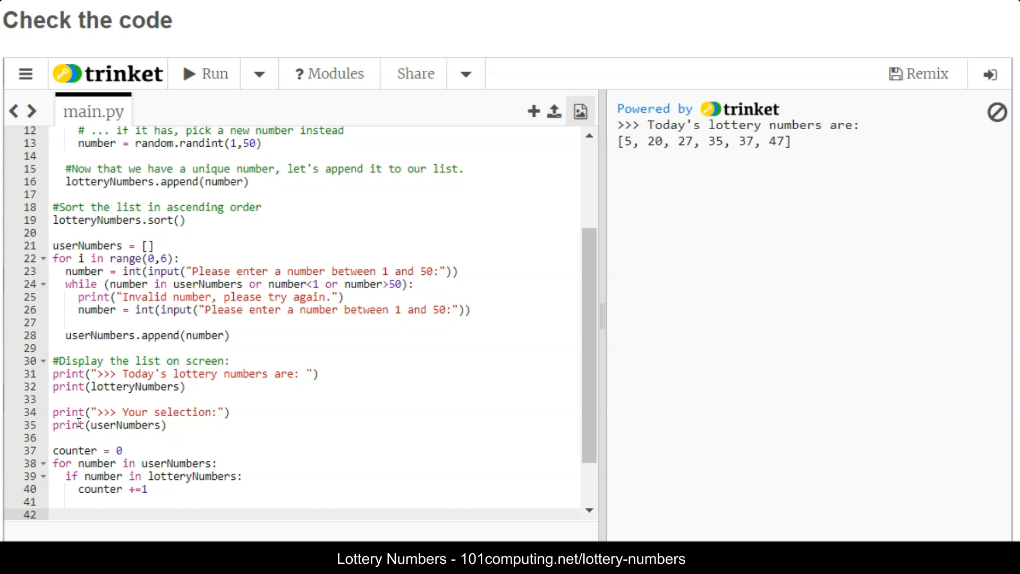
# - Print "You guessed " + str(counter) + " number(s) correctly." after the counting loop
pyautogui.write('print')
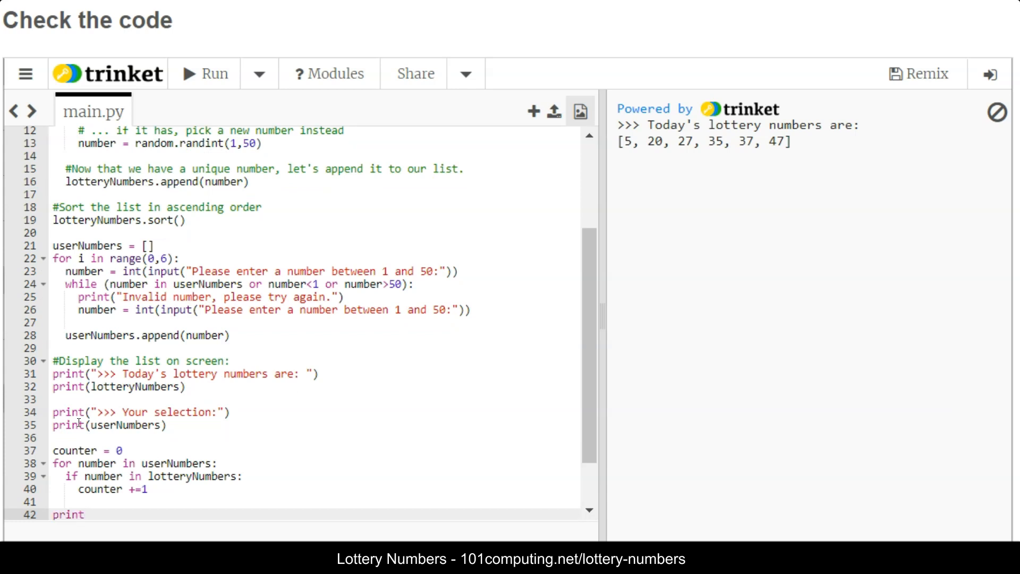
pyautogui.write('("")')
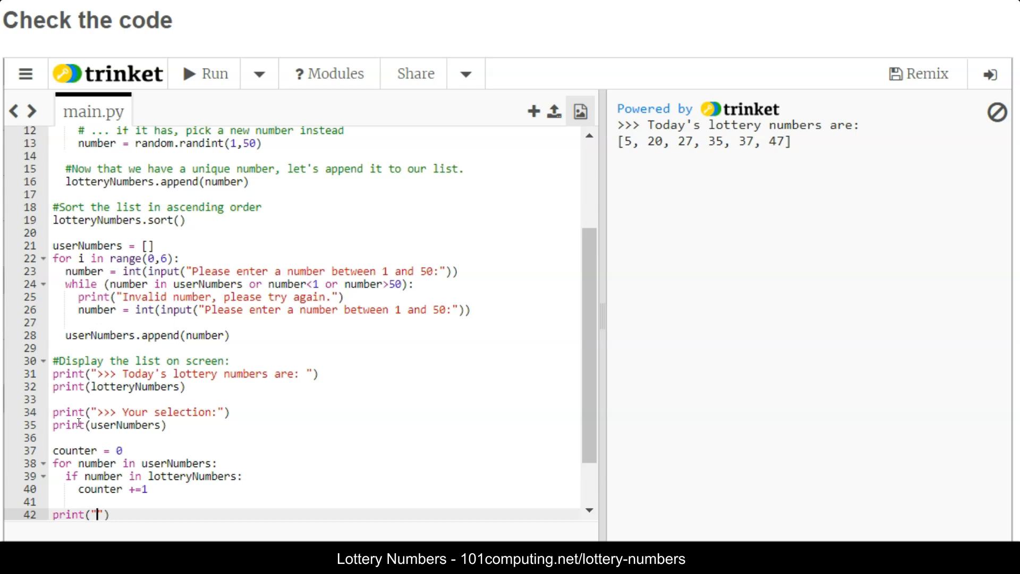
pyautogui.write('You guess')
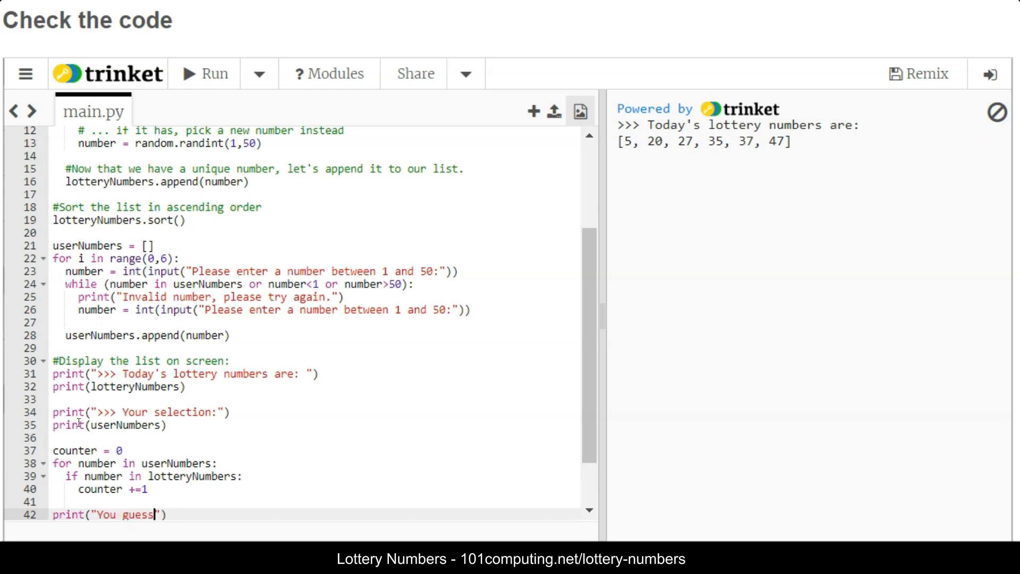
pyautogui.write('ed " + s')
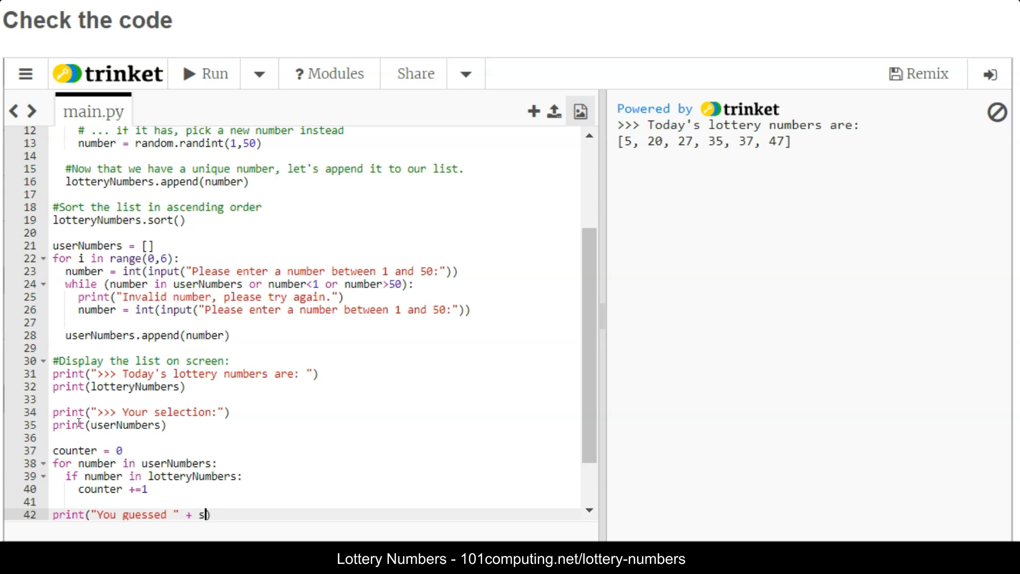
pyautogui.write('tr(')
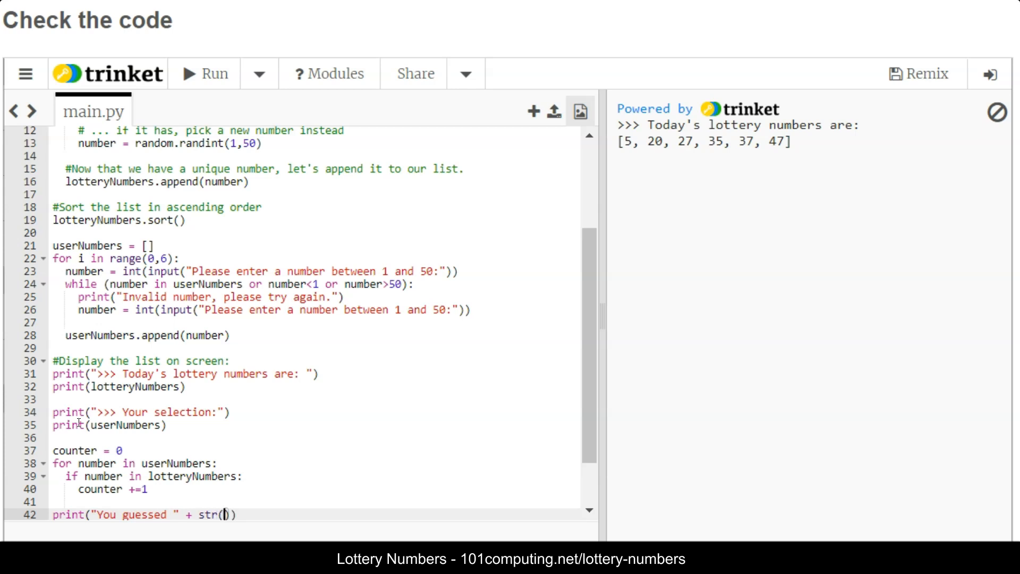
pyautogui.write('counter')
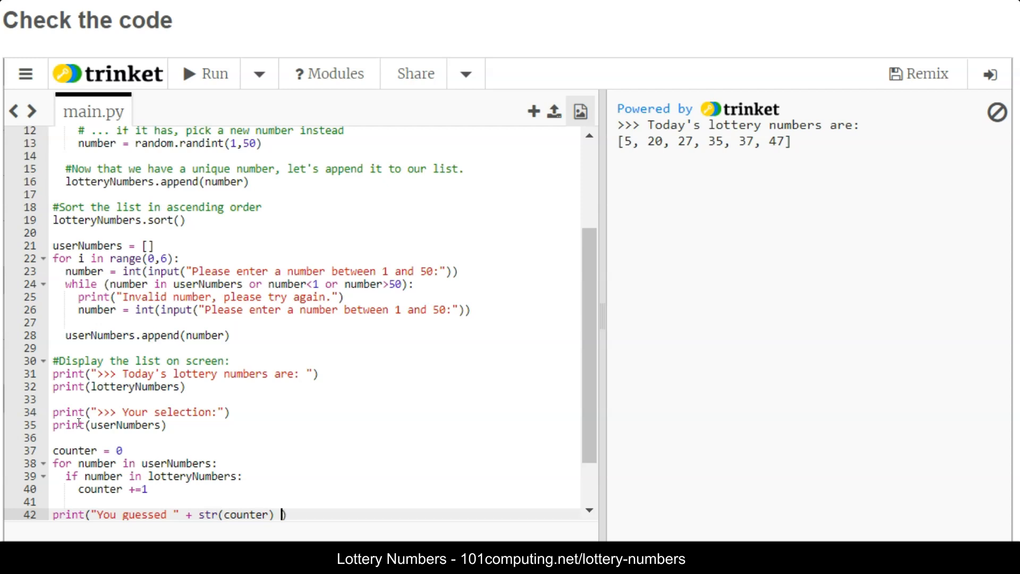
pyautogui.write('+ (')
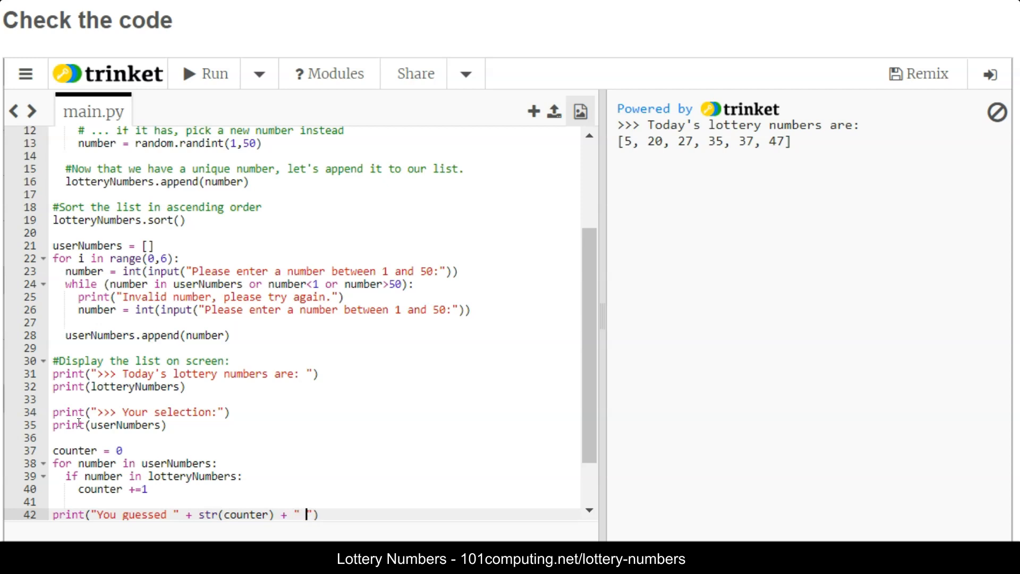
pyautogui.write('nu')
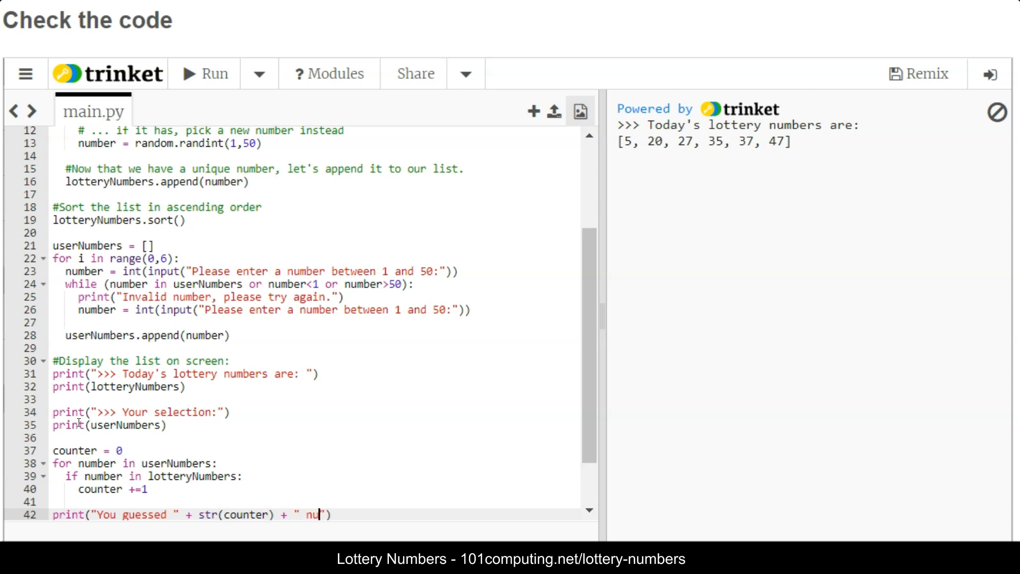
pyautogui.write('mber(')
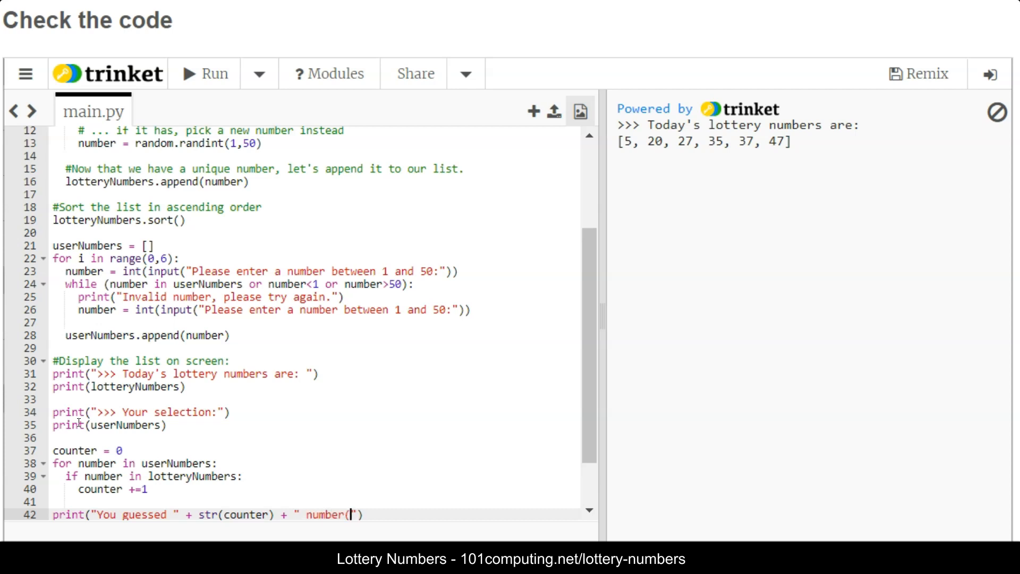
pyautogui.write('s)')
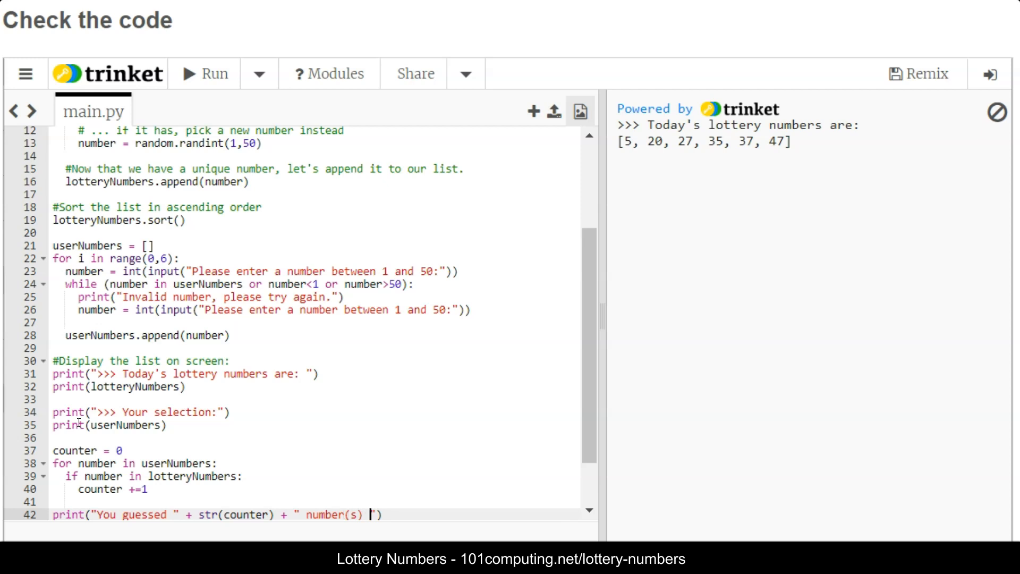
pyautogui.write('correct')
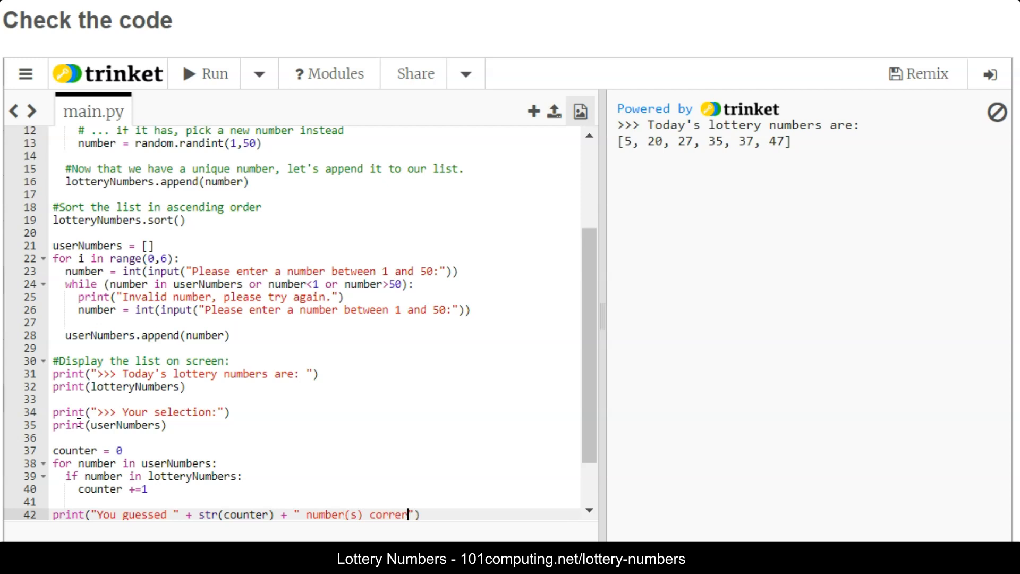
pyautogui.write('ly')
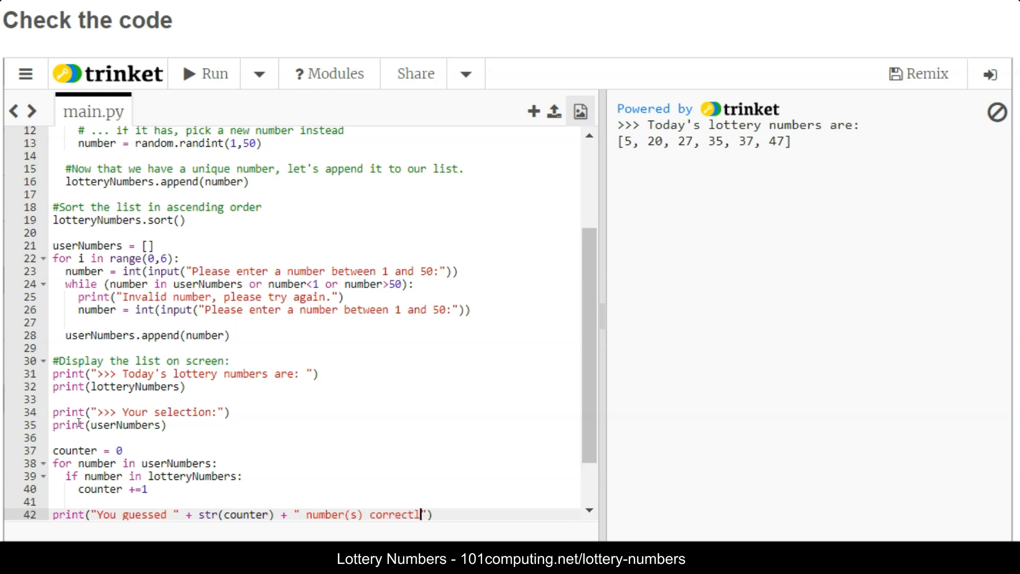
pyautogui.write('.')
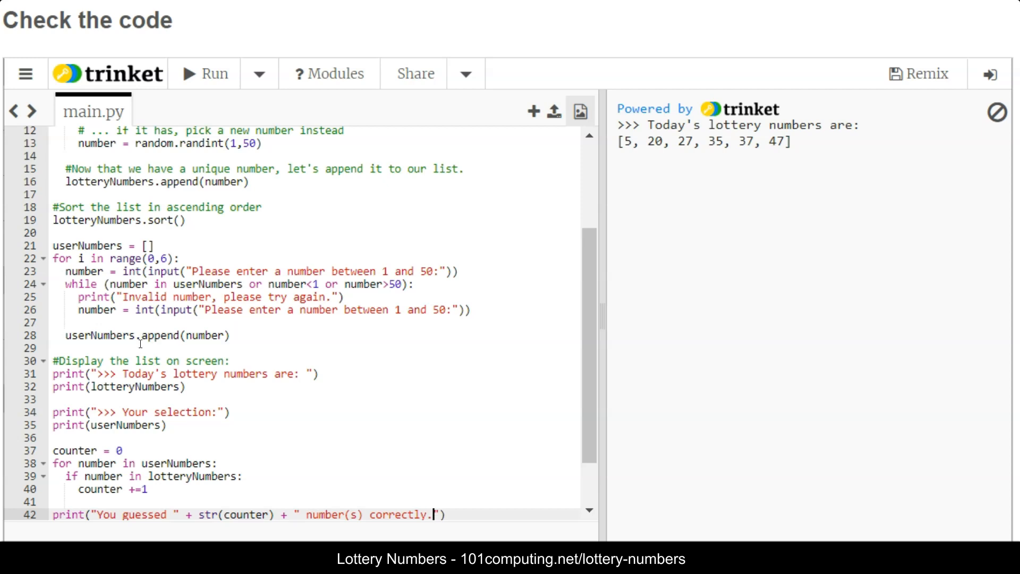
pyautogui.moveTo(548, 280)
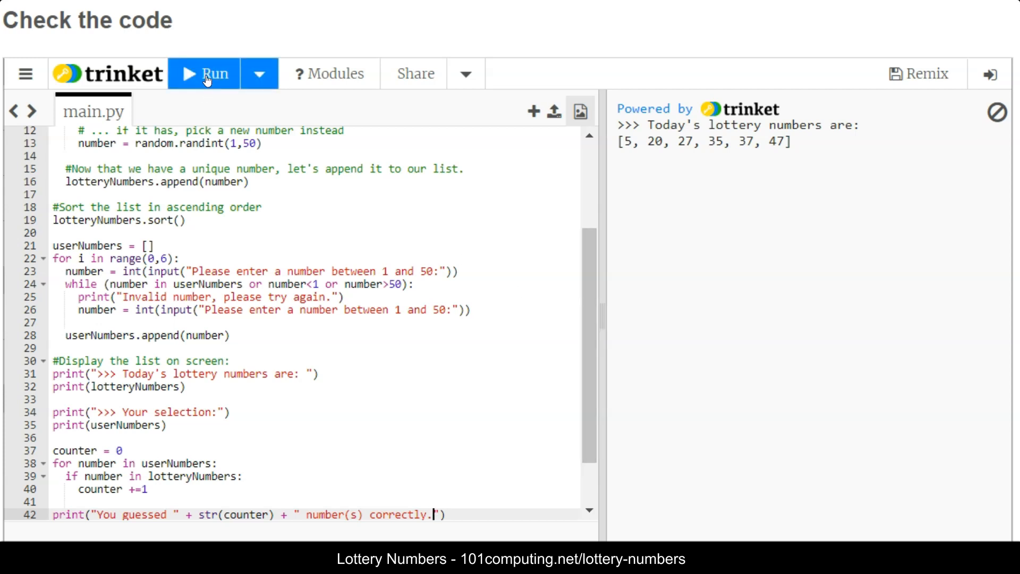
# - Run the script and enter guesses 10, 25 and the out-of-range -4, which gets rejected
pyautogui.click(204, 74)
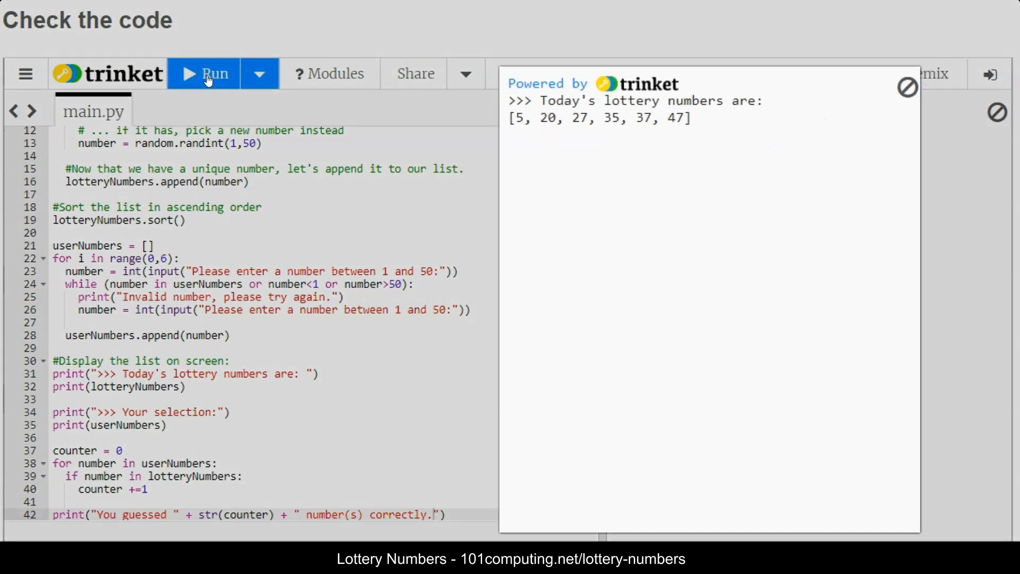
pyautogui.click(214, 73)
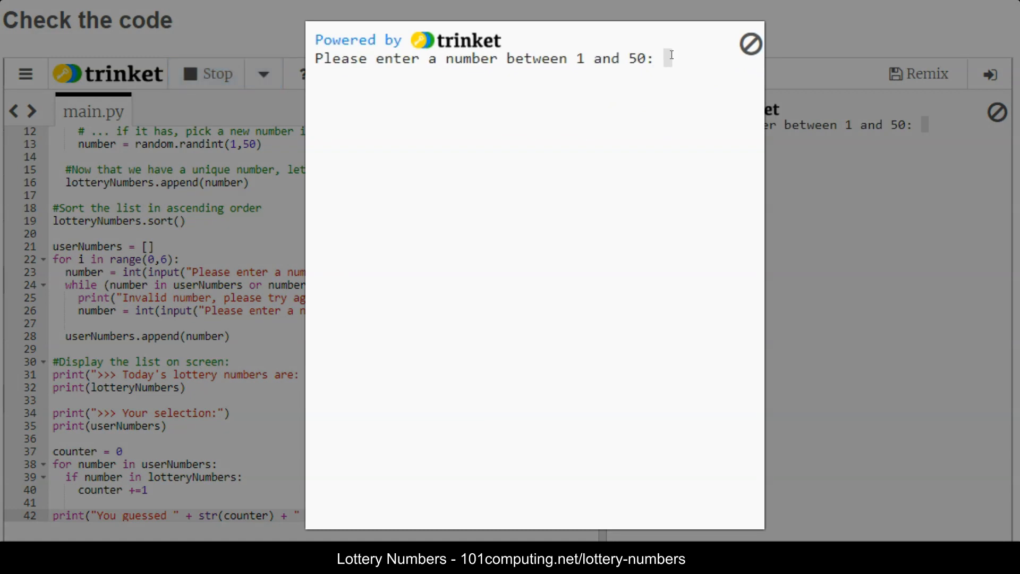
pyautogui.write('10')
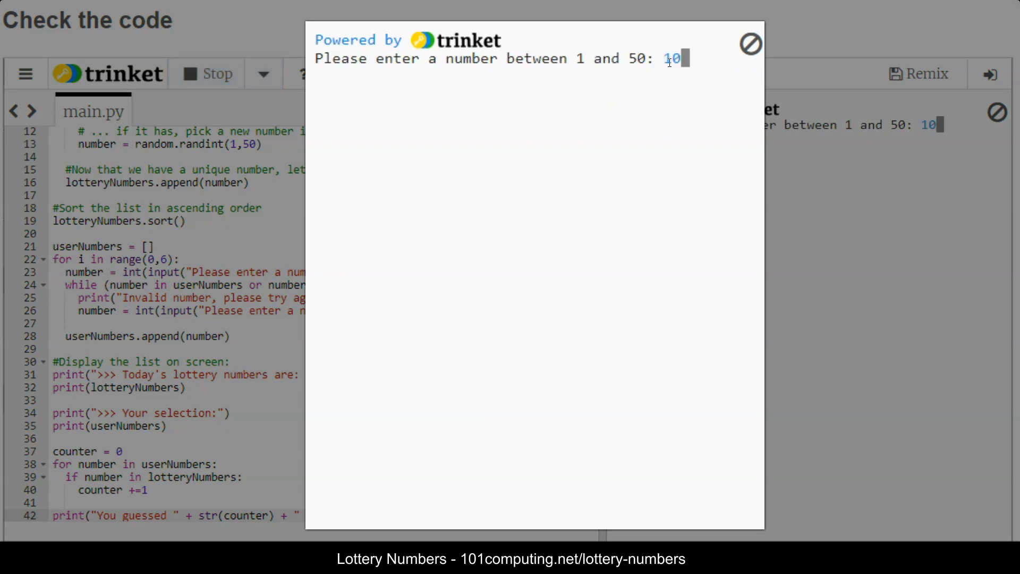
pyautogui.press('Return')
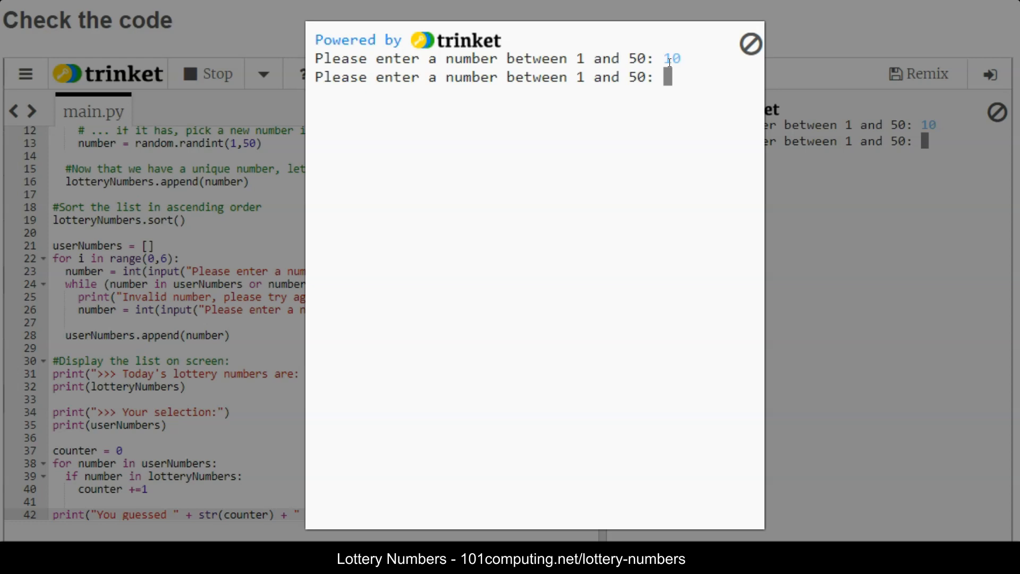
pyautogui.write('25')
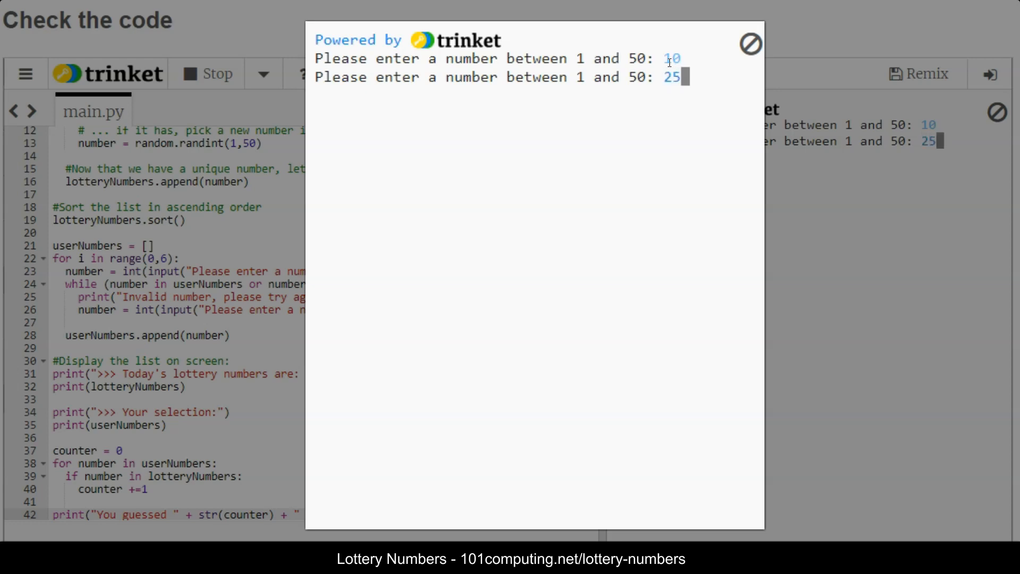
pyautogui.press('Return')
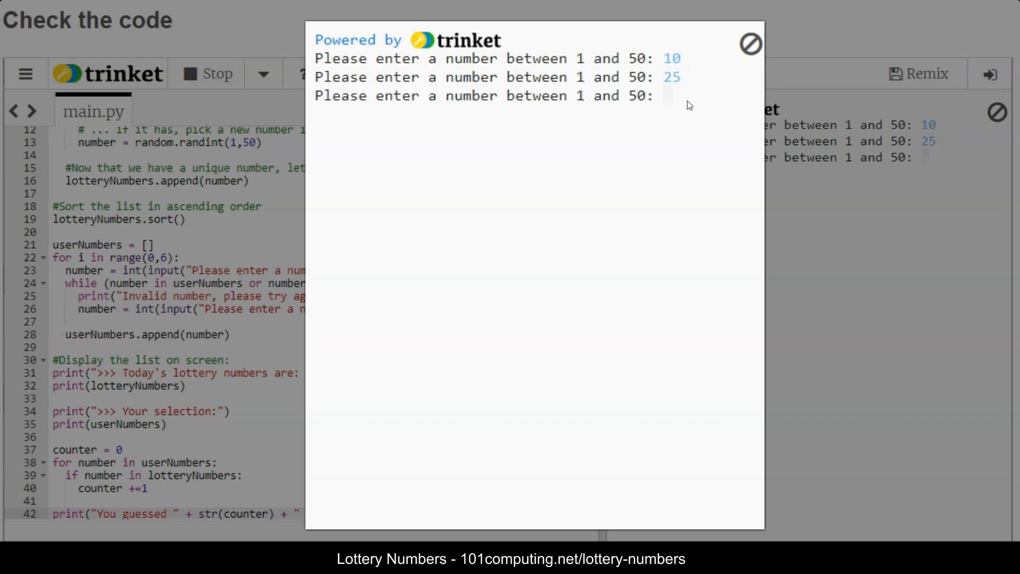
pyautogui.write('-4')
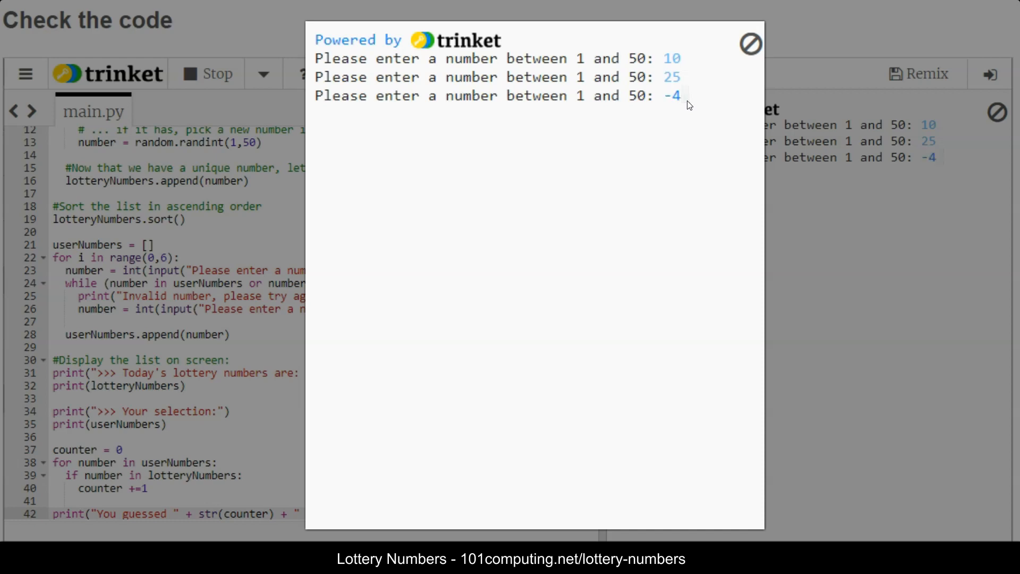
pyautogui.press('Return')
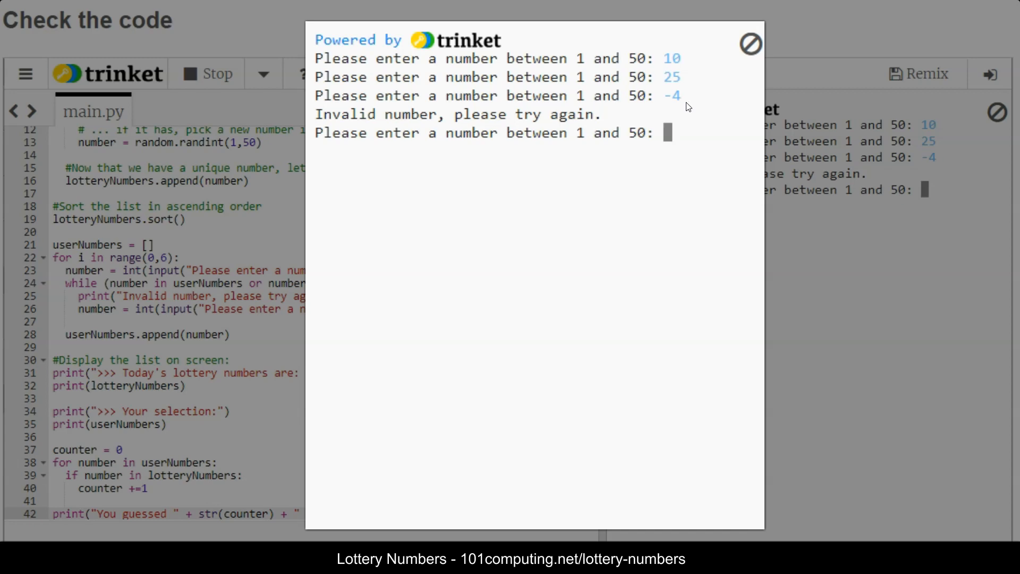
# - Enter 40, the invalid 55, a repeated 25, then 37 and 19, and read the report of 0 correct guesses
pyautogui.write('40')
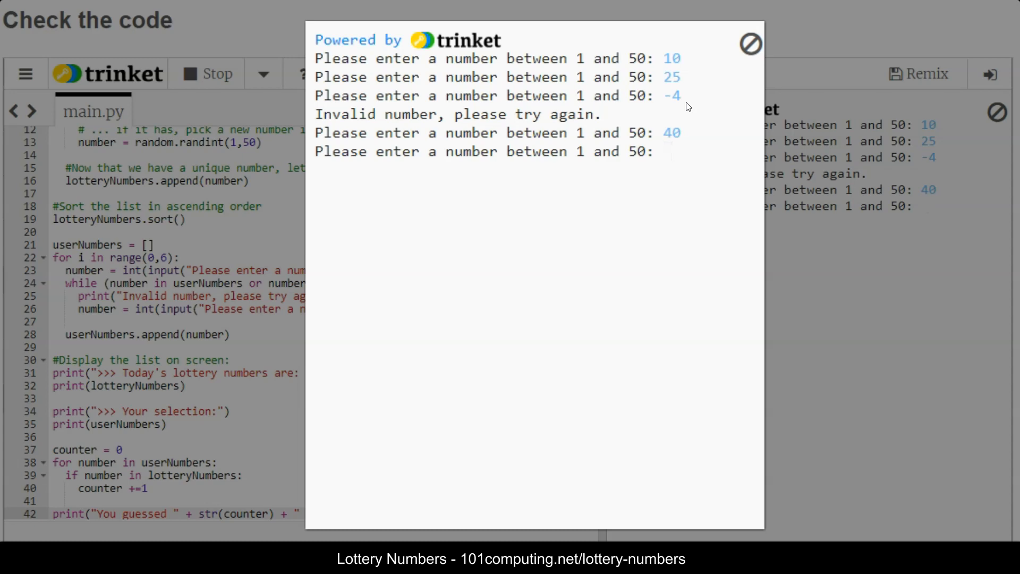
pyautogui.write('55')
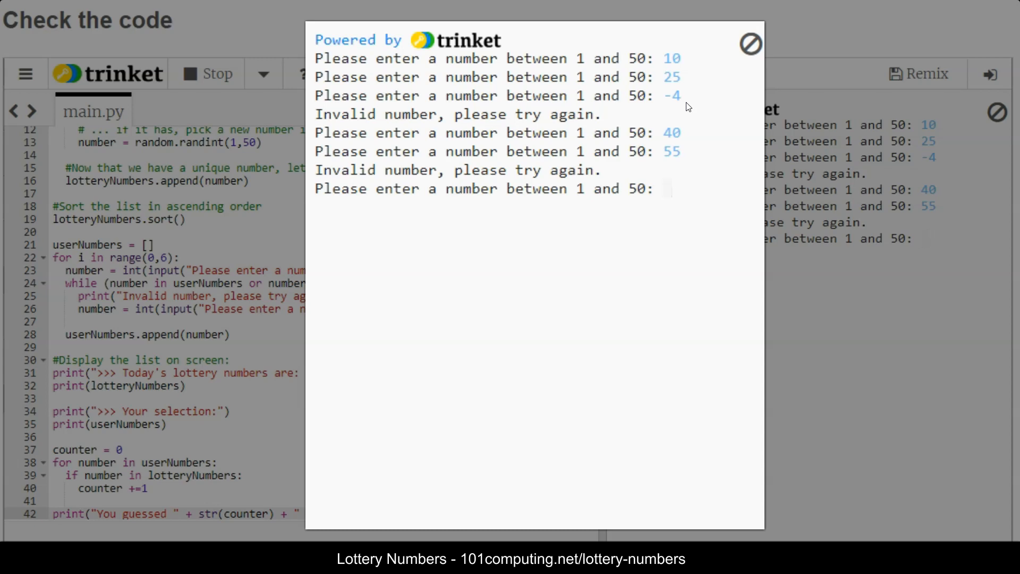
pyautogui.write('25')
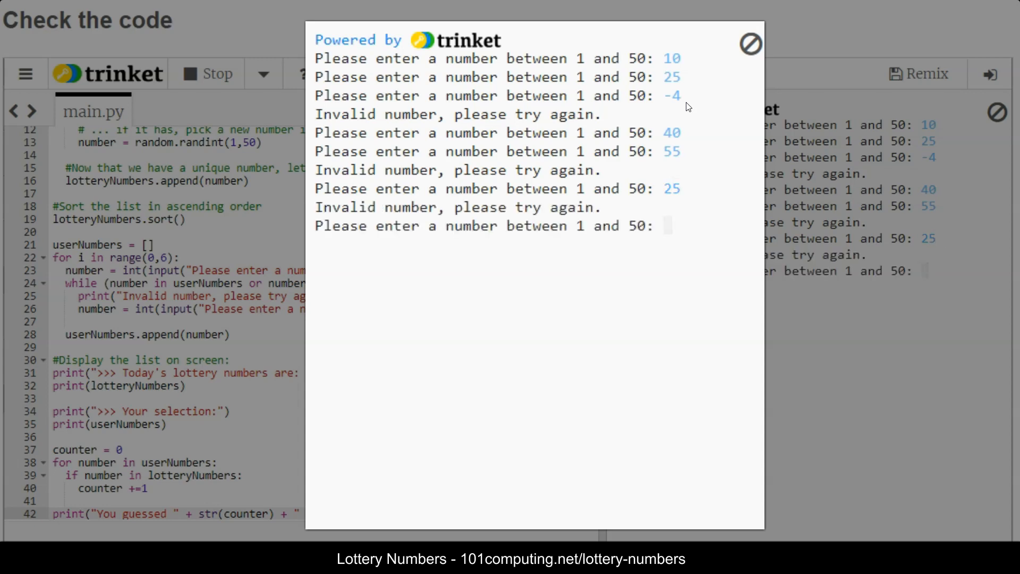
pyautogui.write('37')
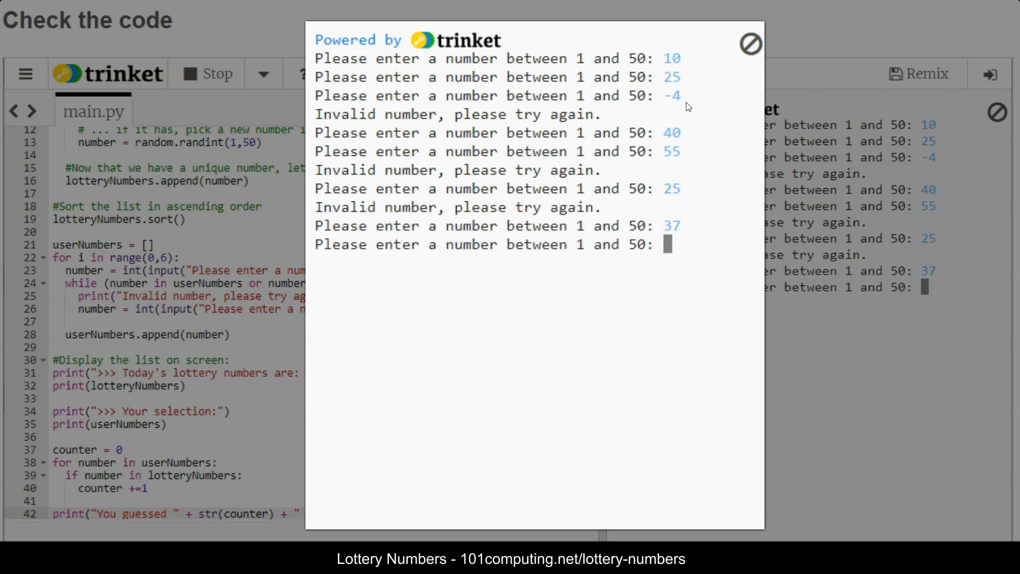
pyautogui.write('19')
pyautogui.write('21')
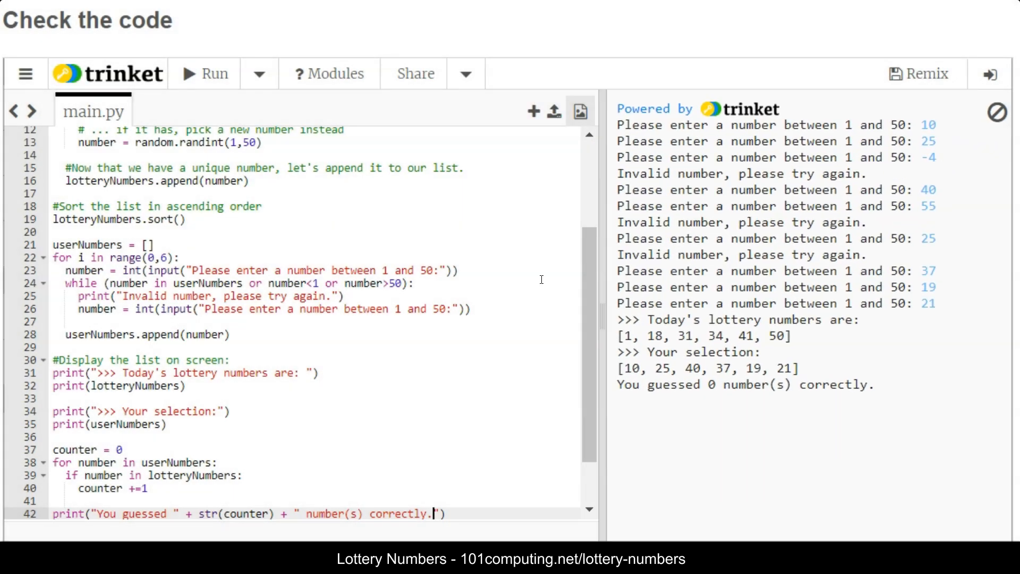
# - Change the lottery range from 1–50 to 1–20 in the randint calls, both prompts and the while condition
pyautogui.scroll(3)
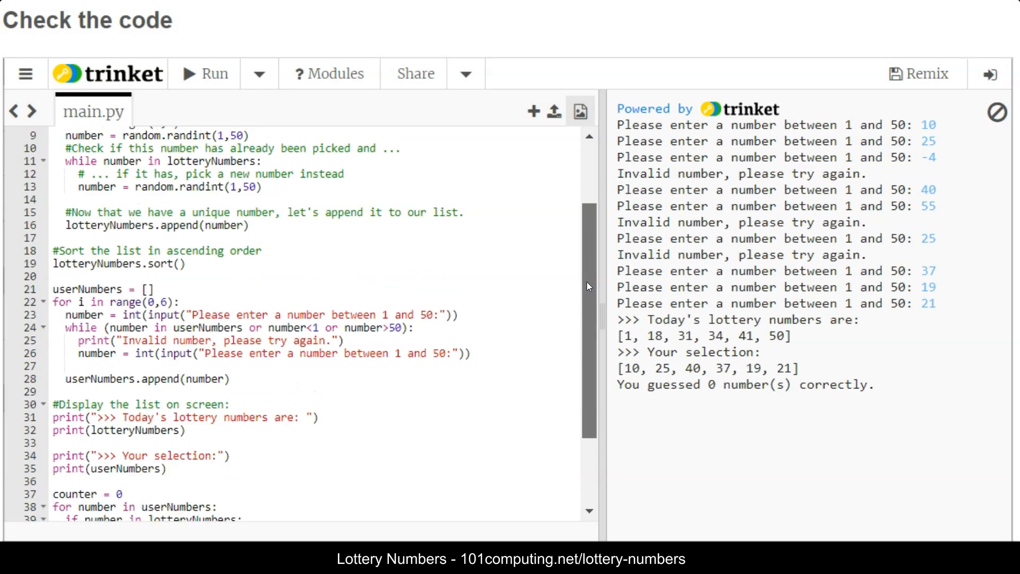
pyautogui.scroll(3)
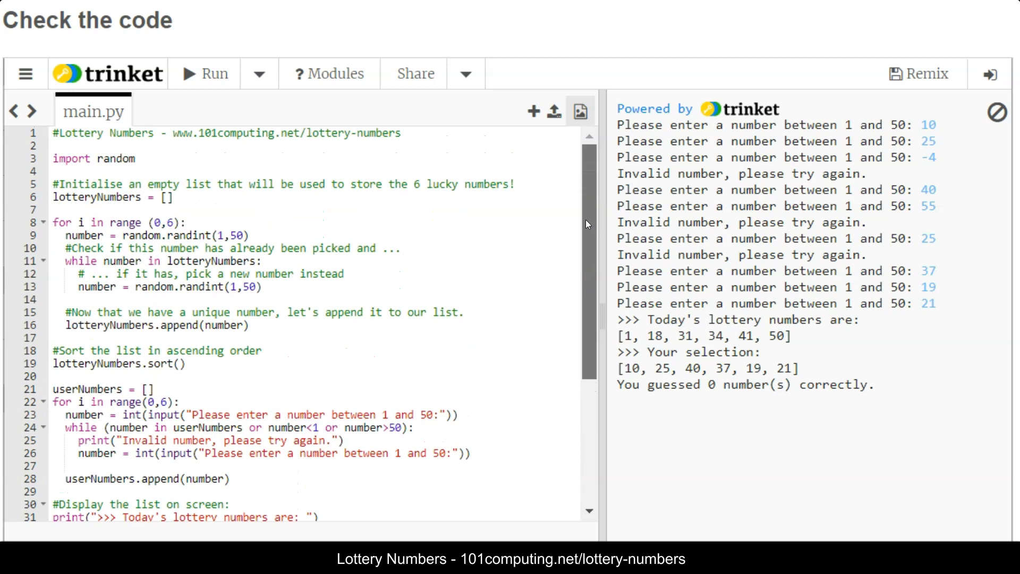
pyautogui.moveTo(232, 234)
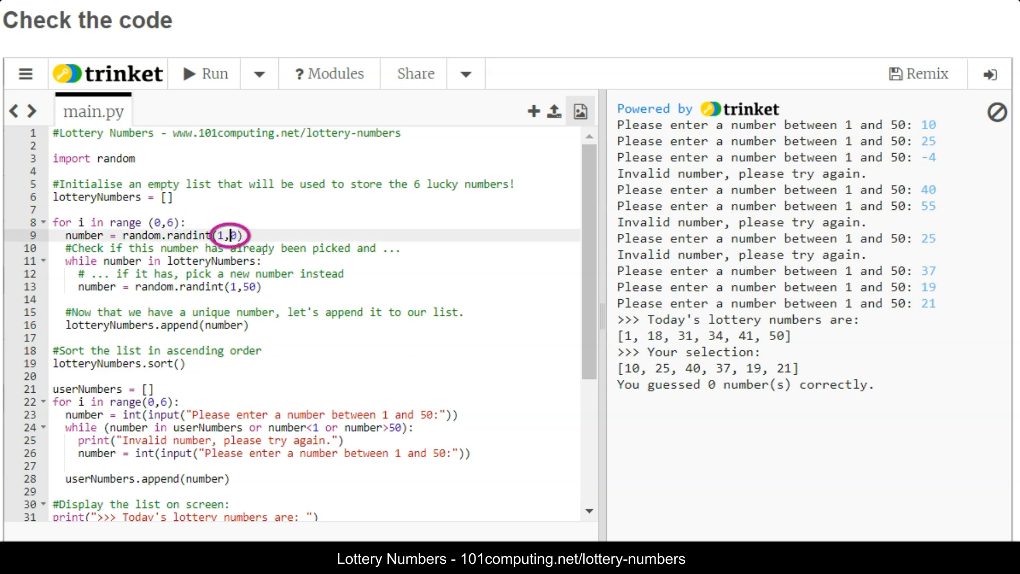
pyautogui.write('0')
pyautogui.click(315, 286)
pyautogui.write('2')
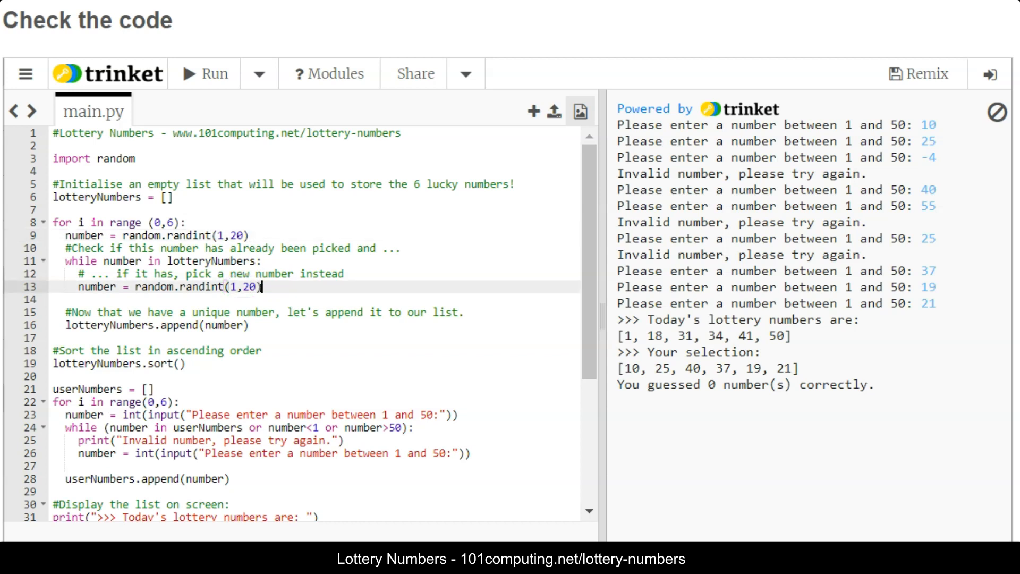
pyautogui.moveTo(245, 395)
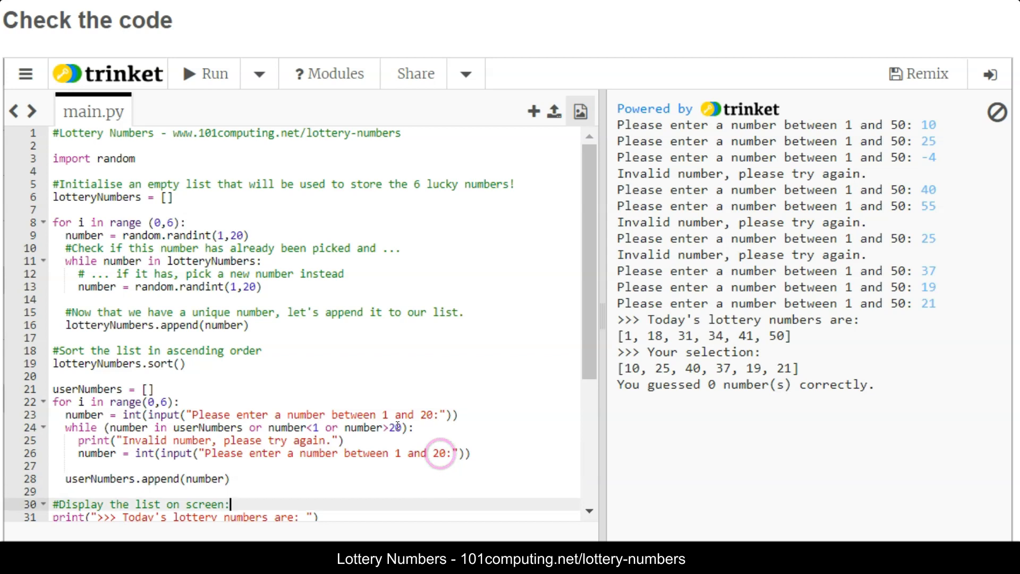
pyautogui.scroll(-3)
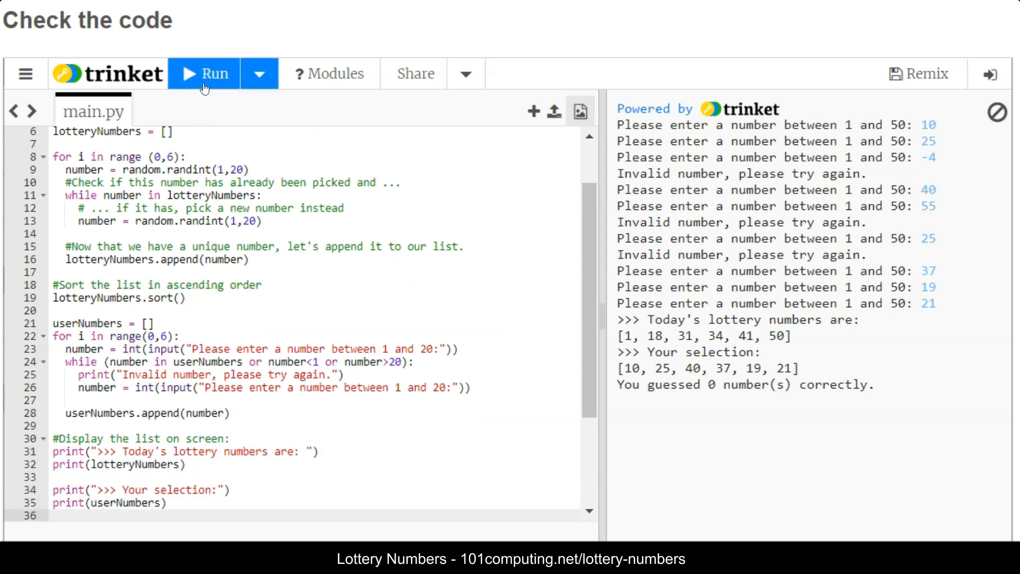
# - Run the updated script with guesses 3, 7, 12, 18, 11 and 9, reporting 3 numbers guessed correctly
pyautogui.click(204, 74)
pyautogui.write('3')
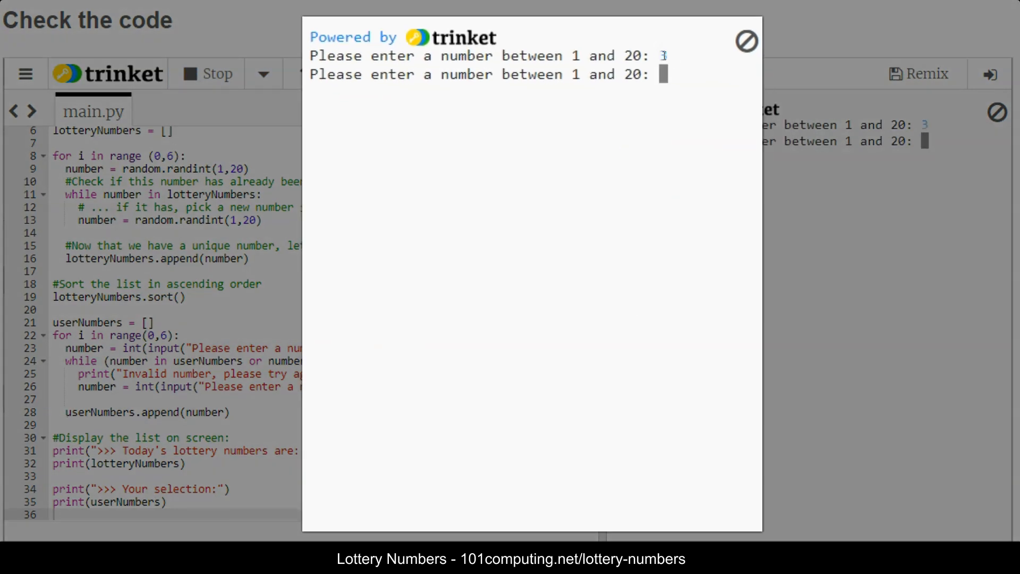
pyautogui.write('7')
pyautogui.write('12')
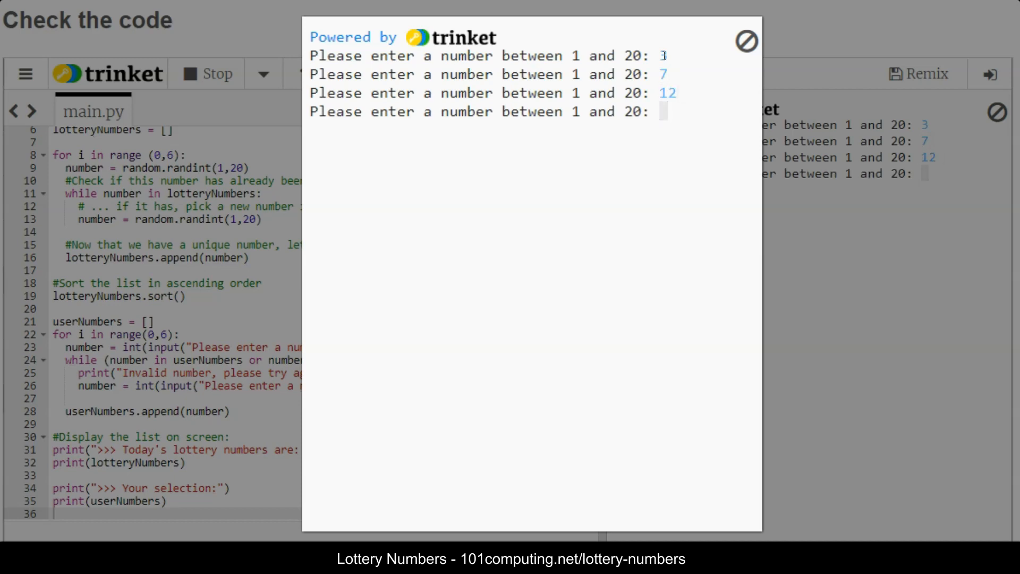
pyautogui.write('18')
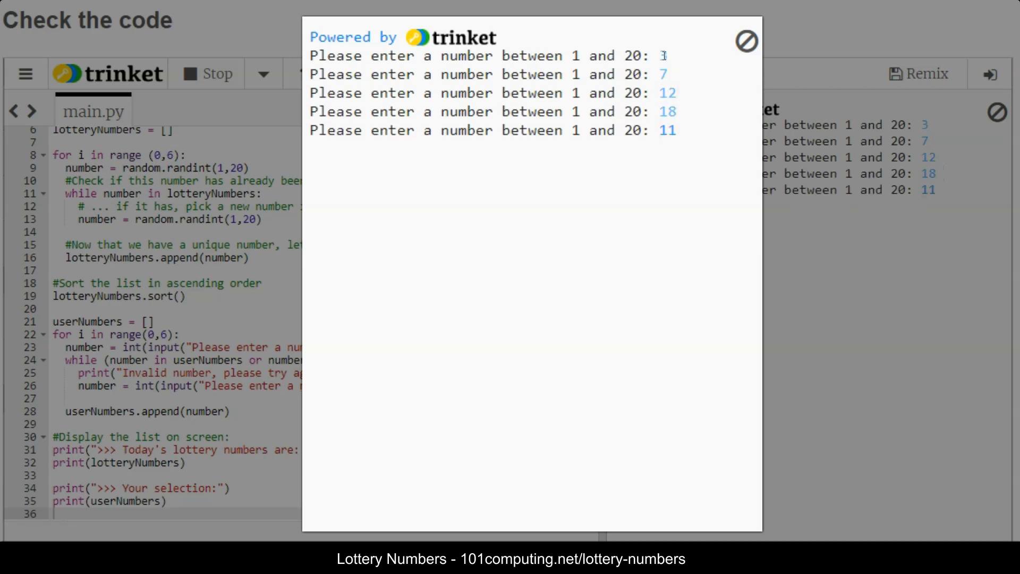
pyautogui.write('9')
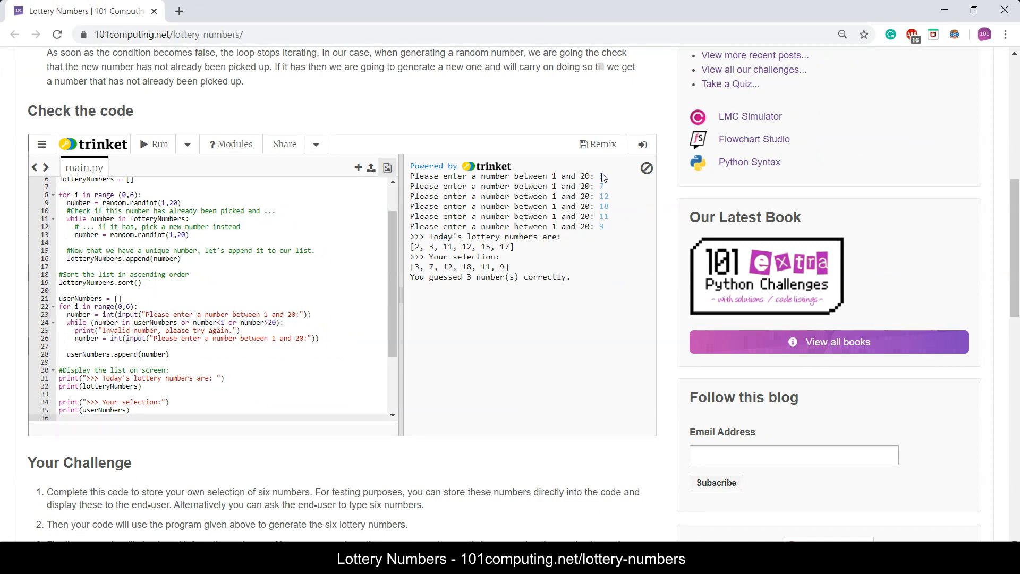
pyautogui.click(59, 418)
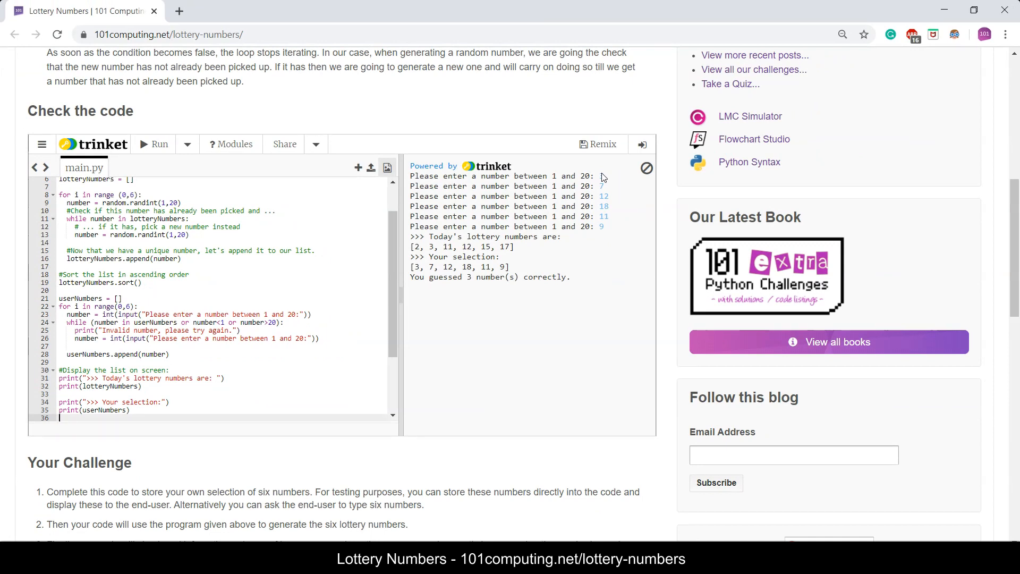